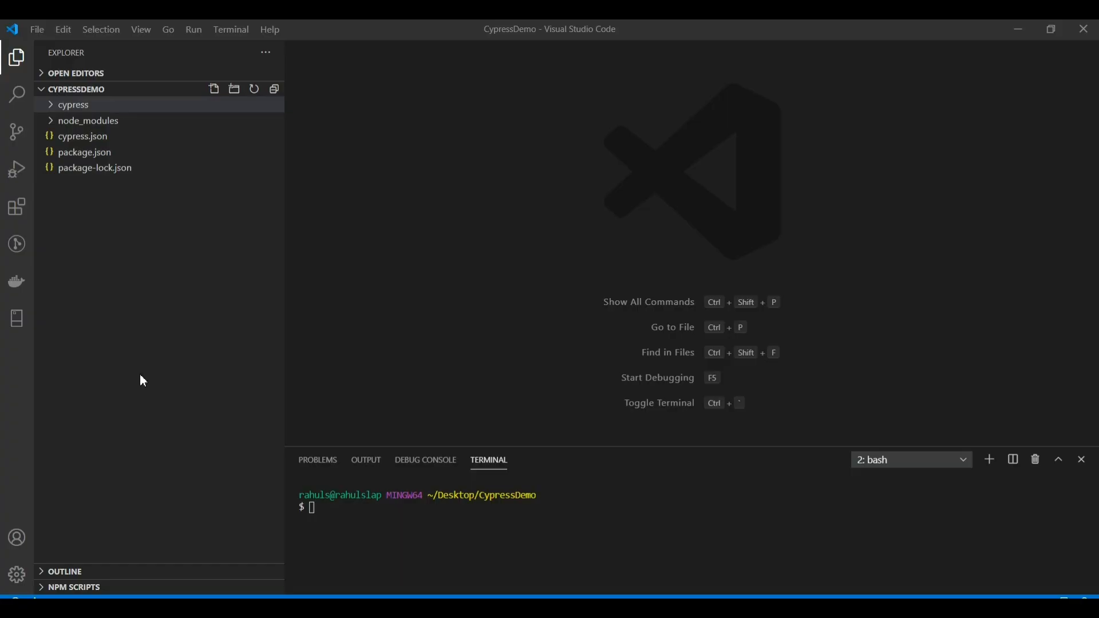
{"action": "mouse_move", "coordinate": [135, 311]}
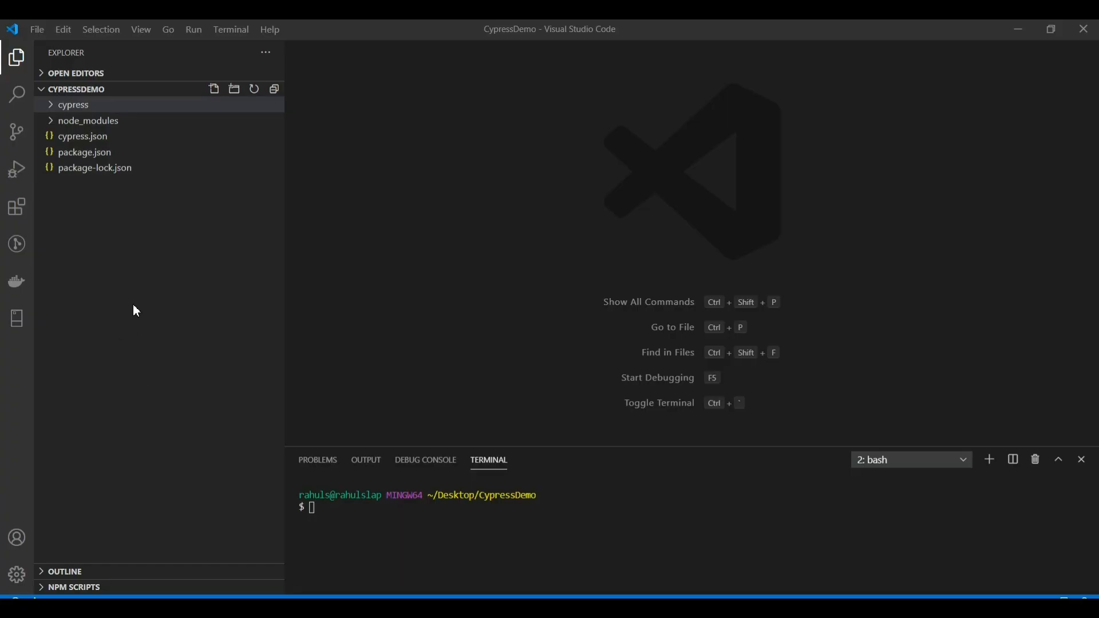
{"action": "mouse_move", "coordinate": [131, 247]}
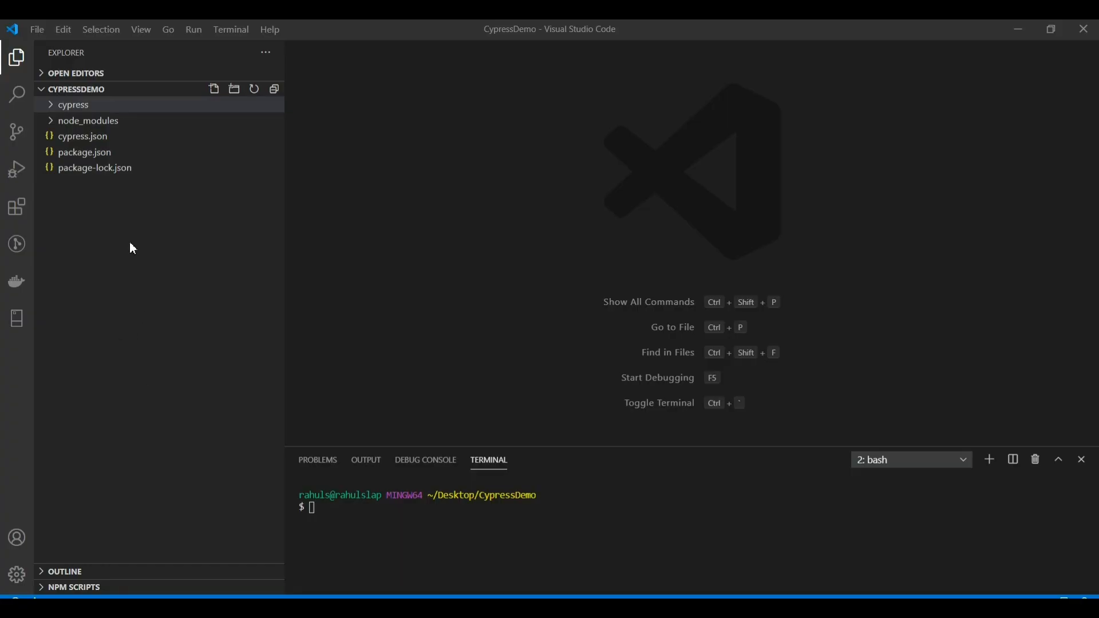
{"action": "mouse_move", "coordinate": [100, 194]}
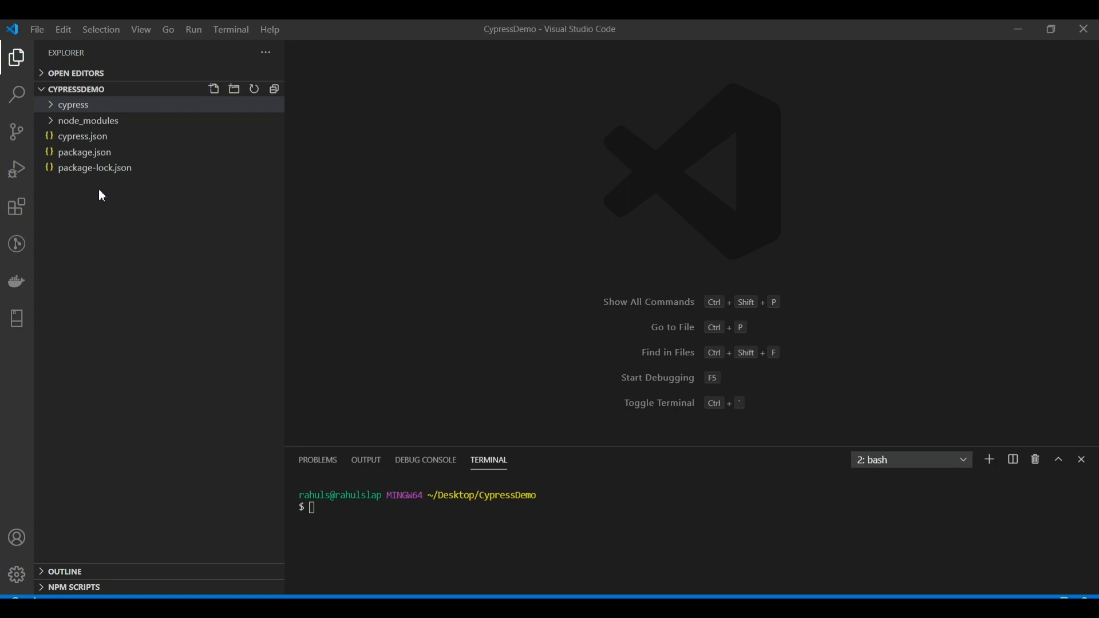
{"action": "mouse_move", "coordinate": [82, 140]}
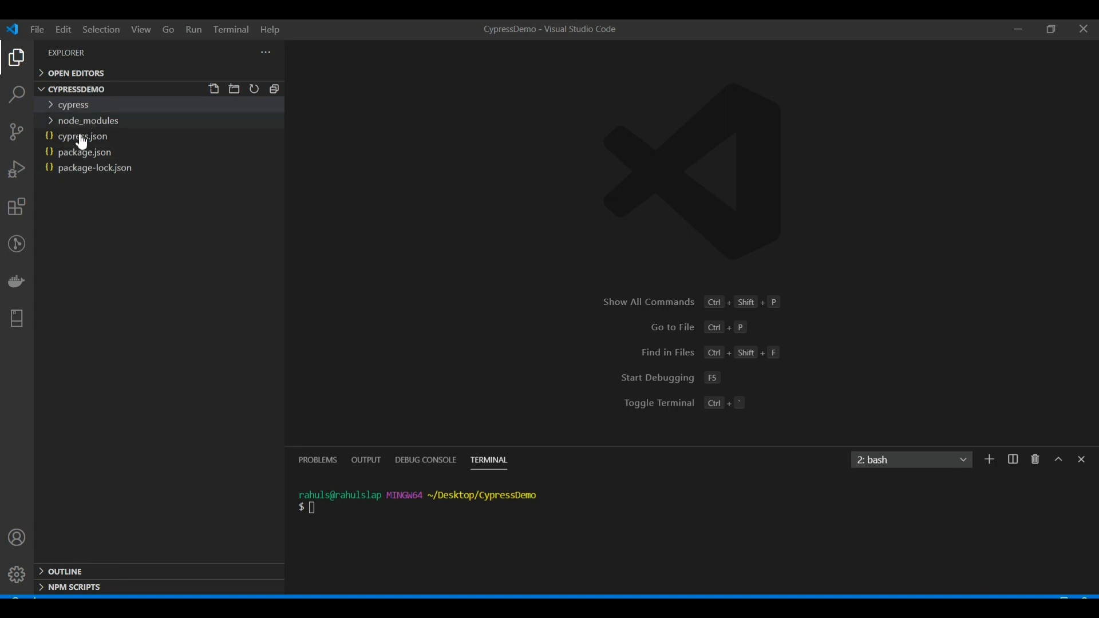
{"action": "mouse_move", "coordinate": [66, 128]}
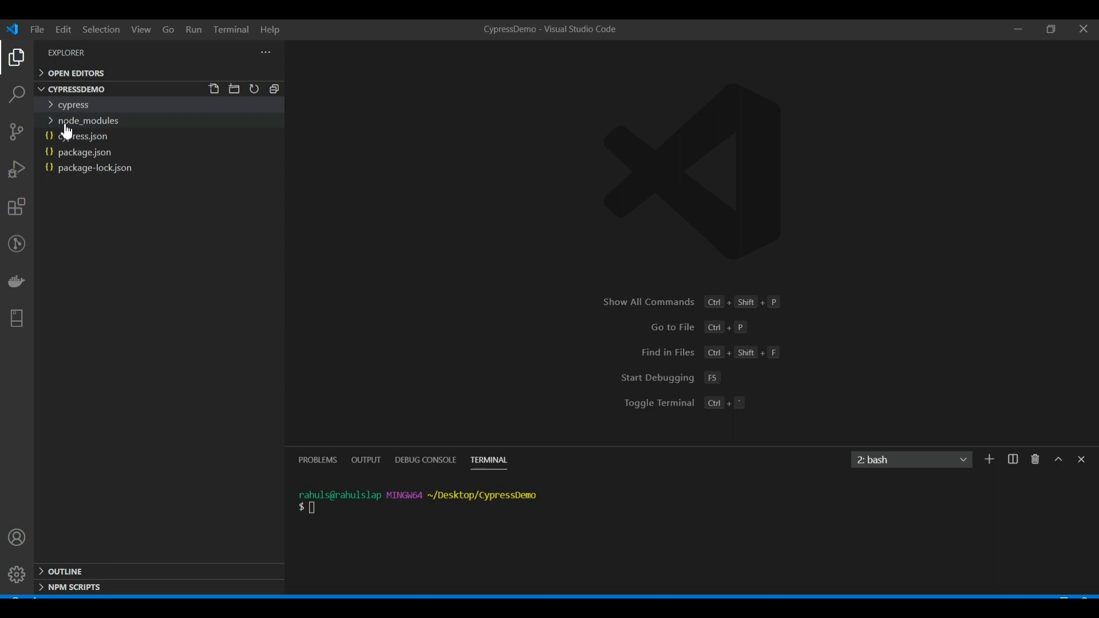
Expand the cypress folder to list fixtures, integration examples, plugins and support.
{"action": "left_click", "coordinate": [74, 104]}
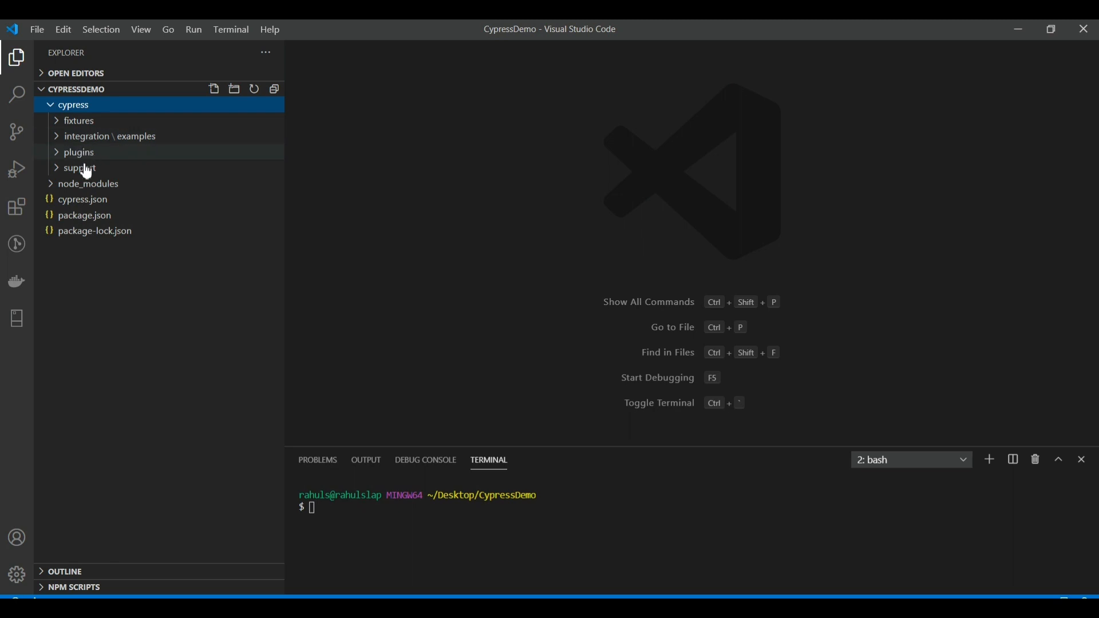
{"action": "mouse_move", "coordinate": [101, 127]}
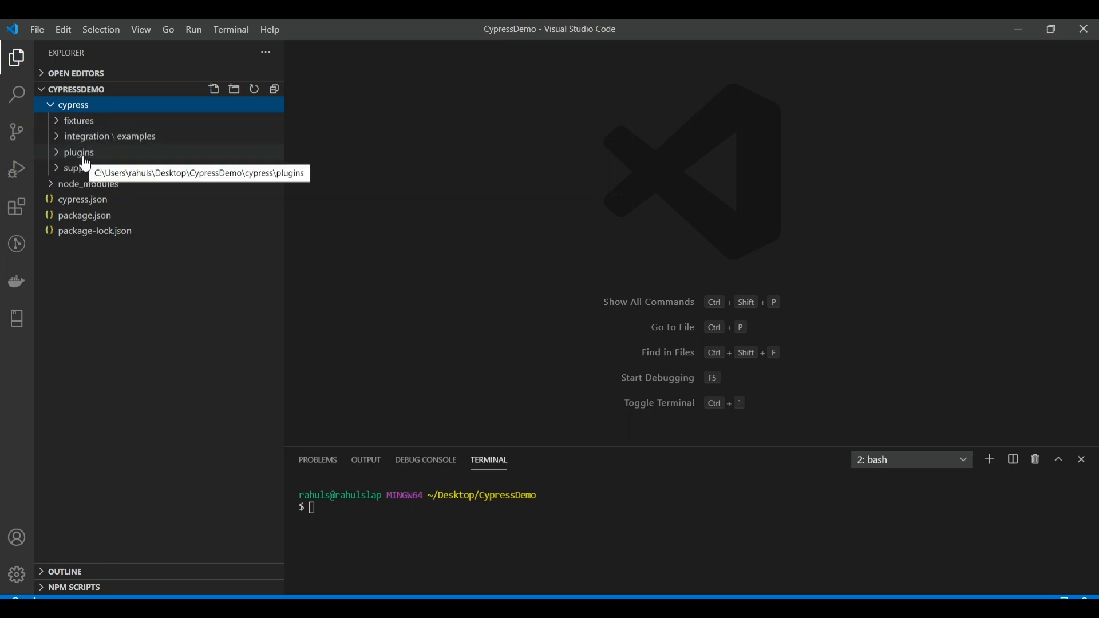
{"action": "mouse_move", "coordinate": [63, 127]}
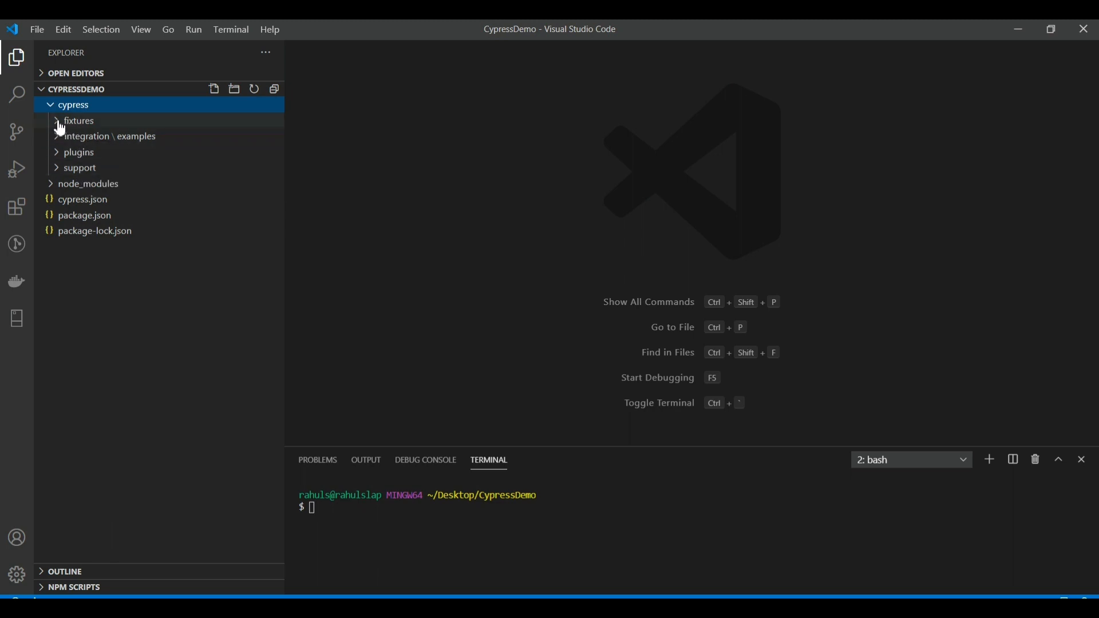
{"action": "mouse_move", "coordinate": [92, 125]}
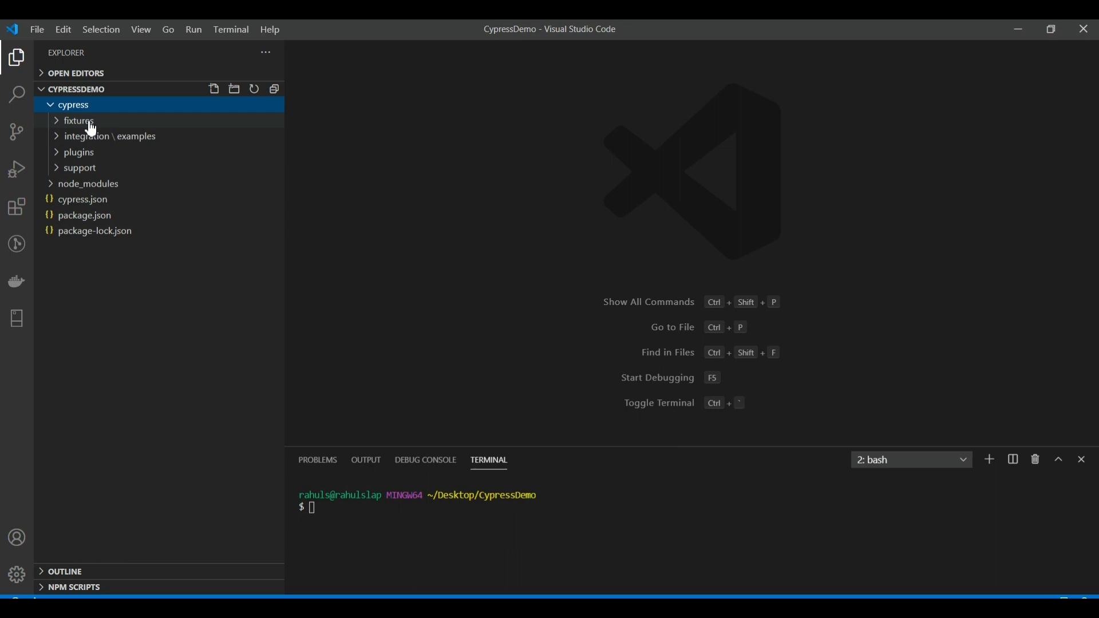
Peek into fixtures, fold it back, then expand integration examples to list the spec files.
{"action": "left_click", "coordinate": [78, 120]}
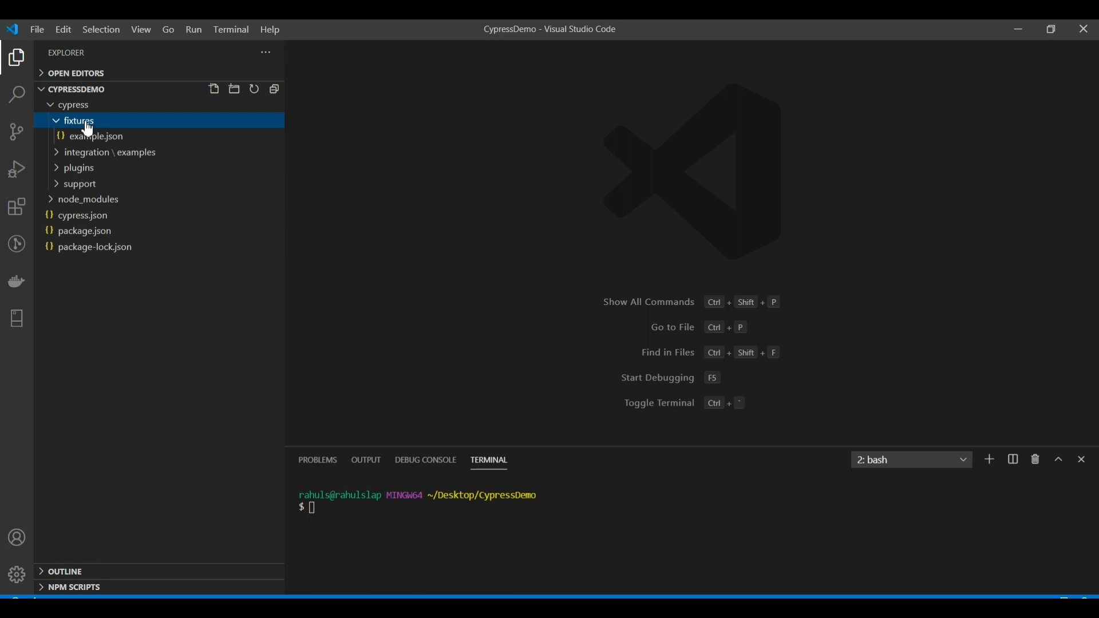
{"action": "mouse_move", "coordinate": [87, 138]}
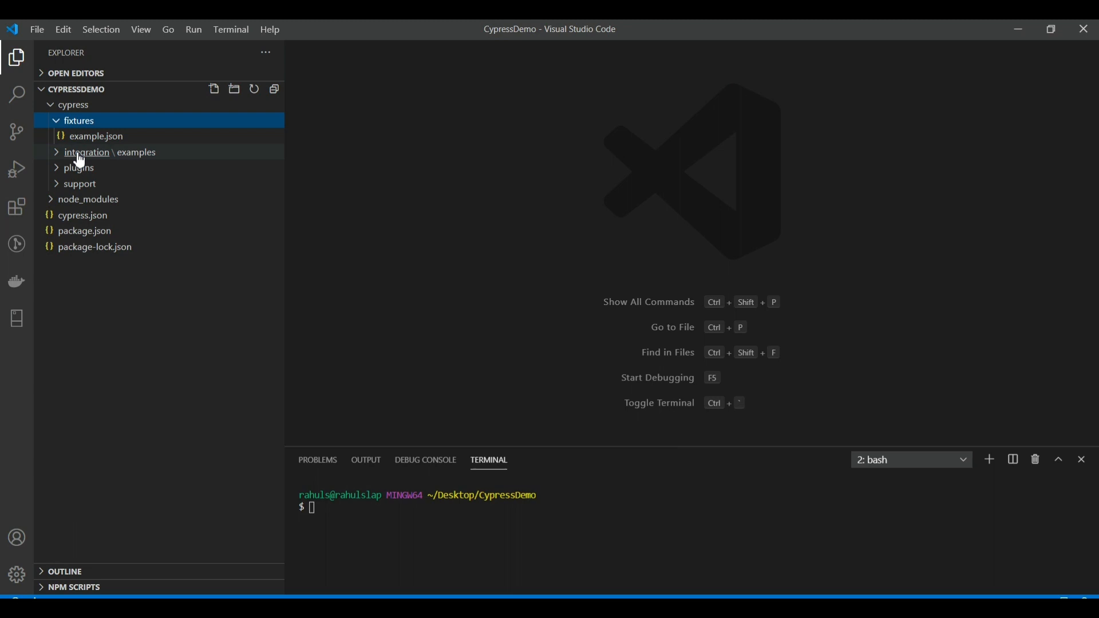
{"action": "left_click", "coordinate": [78, 120]}
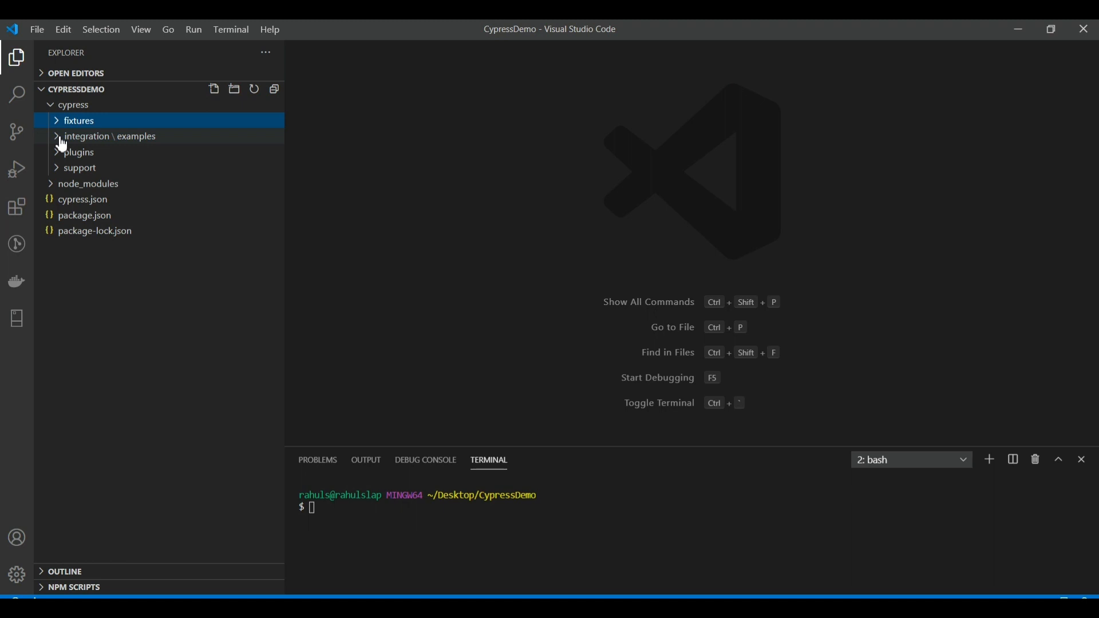
{"action": "left_click", "coordinate": [91, 136]}
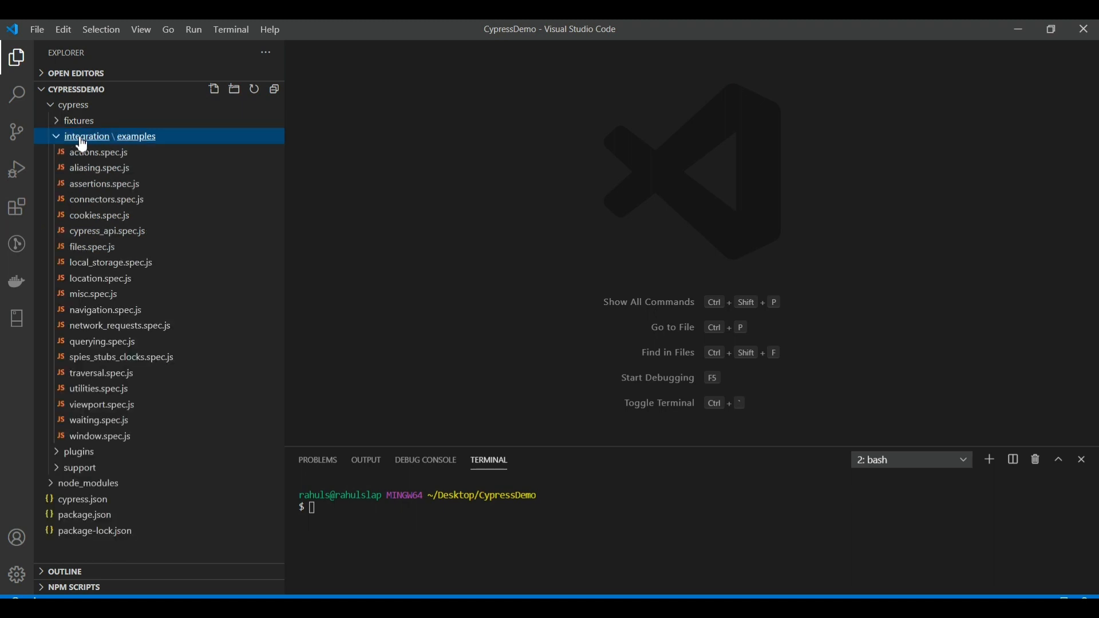
{"action": "mouse_move", "coordinate": [101, 439]}
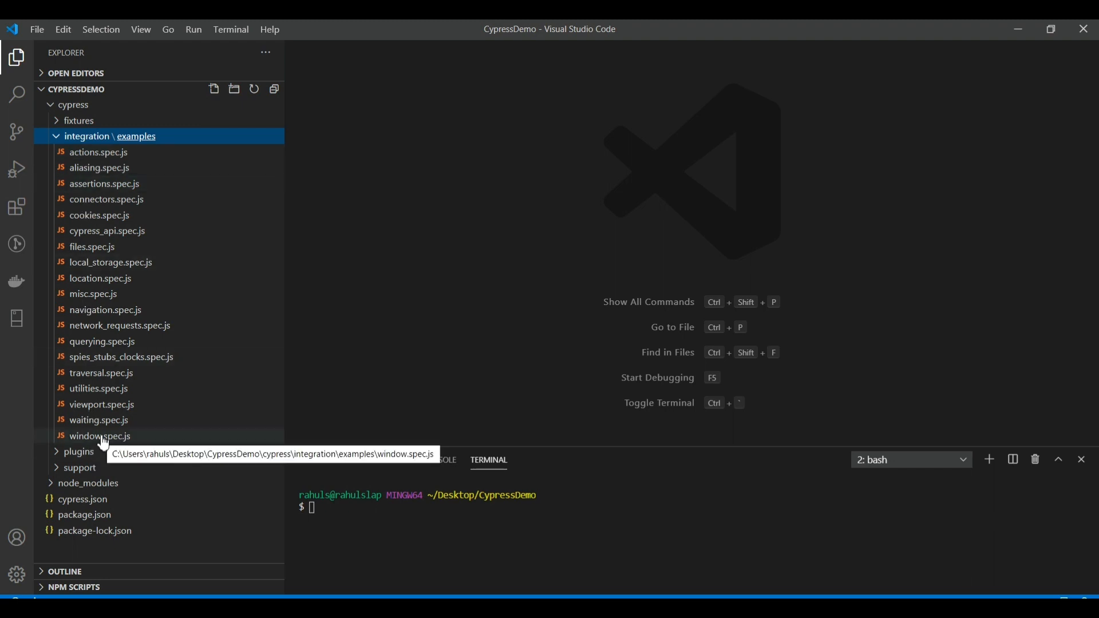
{"action": "mouse_move", "coordinate": [112, 156]}
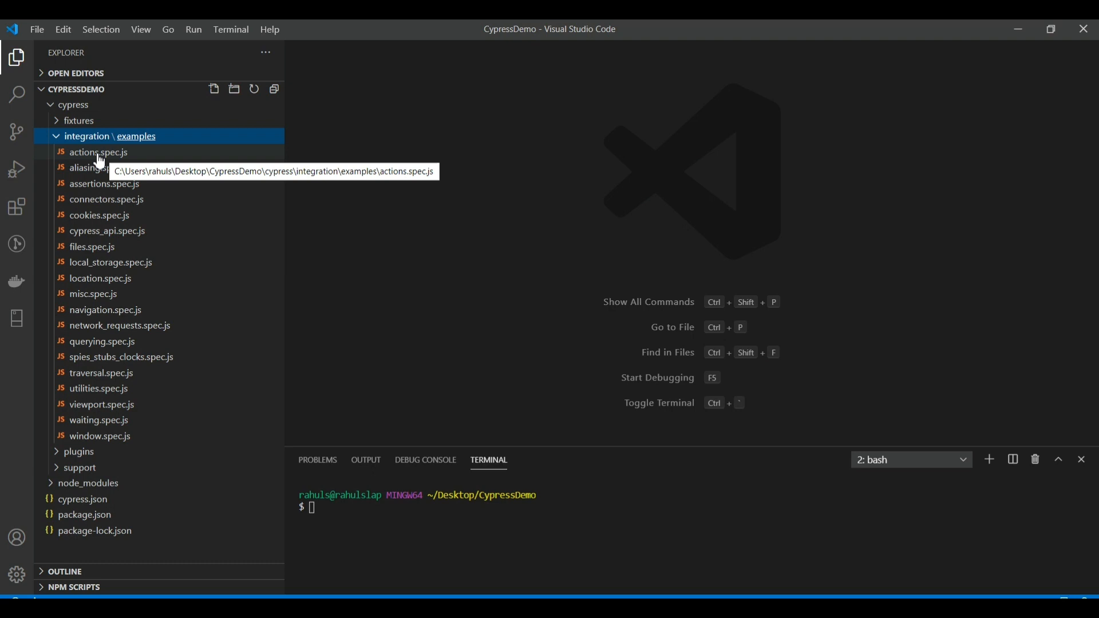
View actions.spec.js, collapse integration examples and expand the plugins folder.
{"action": "double_click", "coordinate": [98, 151]}
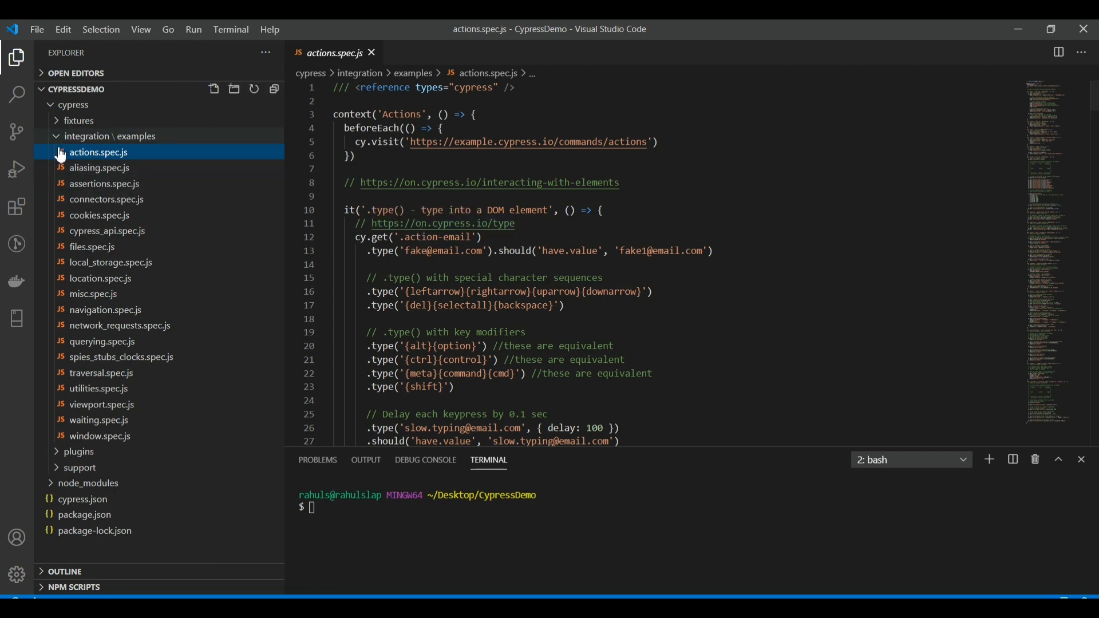
{"action": "left_click", "coordinate": [109, 136]}
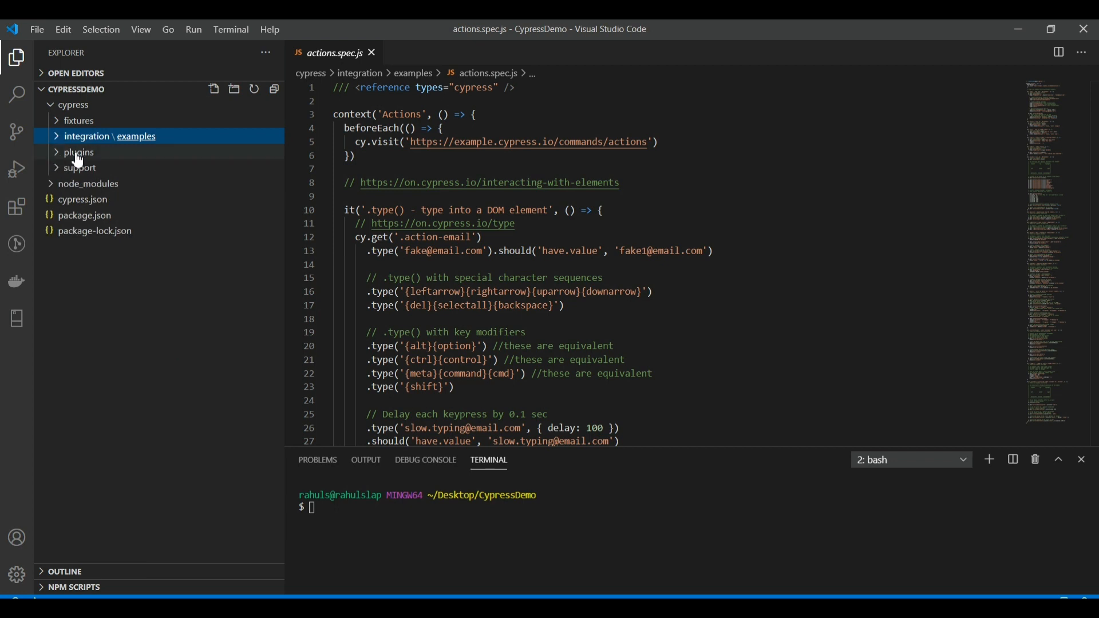
{"action": "left_click", "coordinate": [77, 151]}
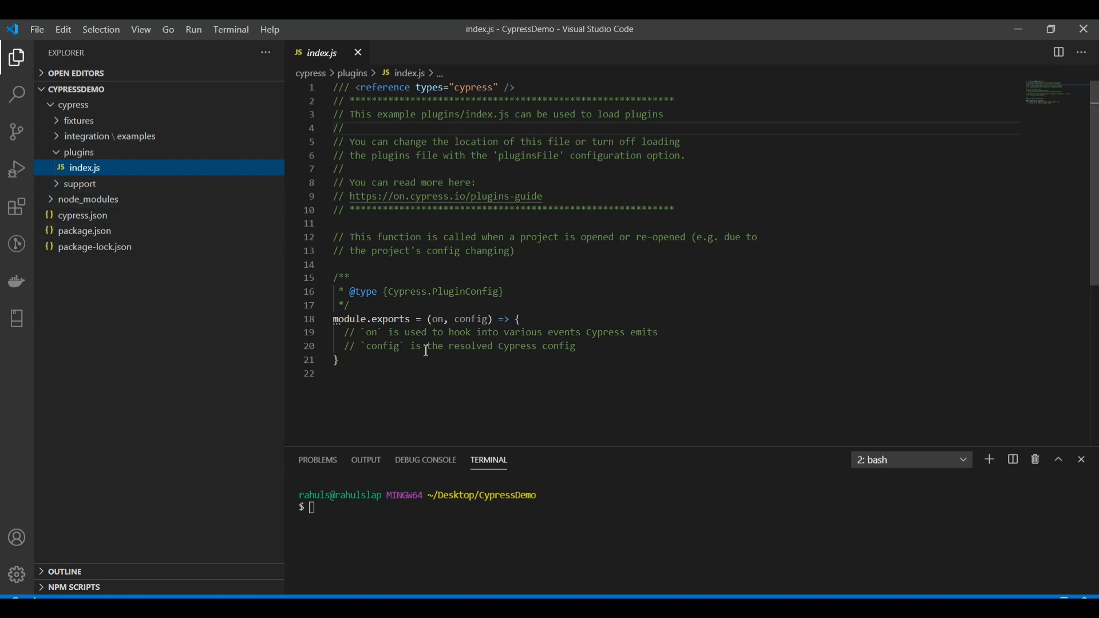
{"action": "mouse_move", "coordinate": [621, 257]}
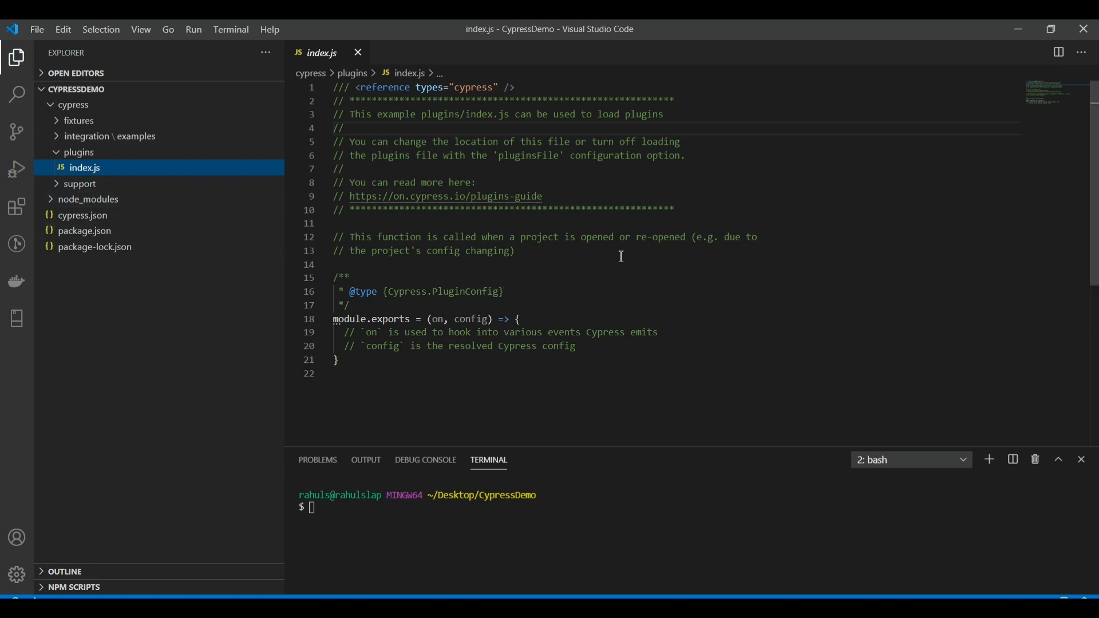
Expand support and select the login custom command example in commands.js.
{"action": "left_click", "coordinate": [79, 167]}
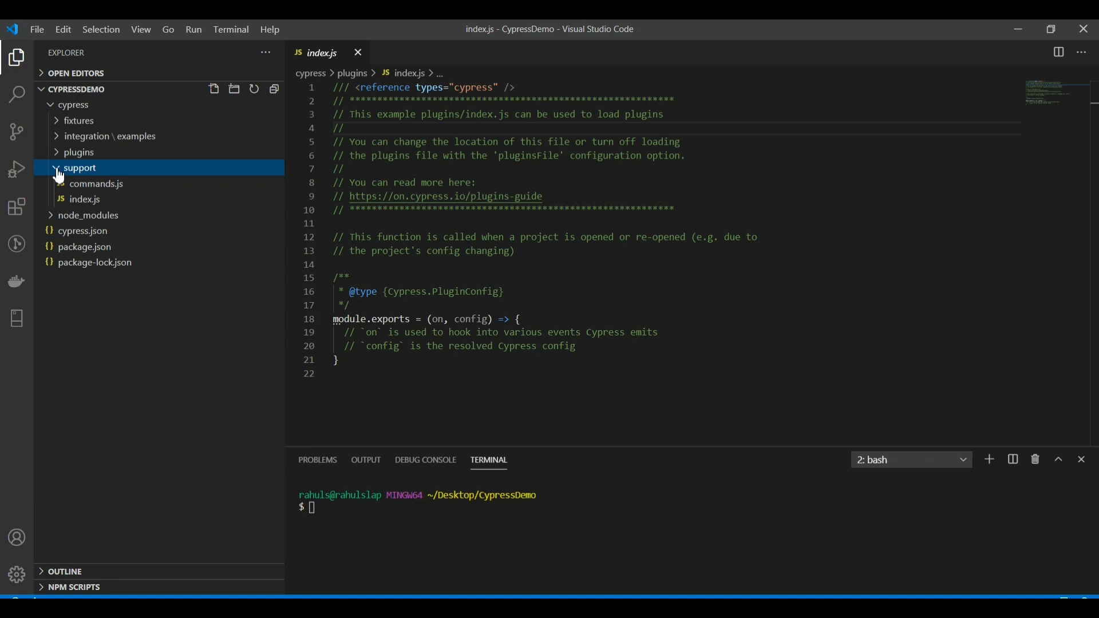
{"action": "mouse_move", "coordinate": [86, 189]}
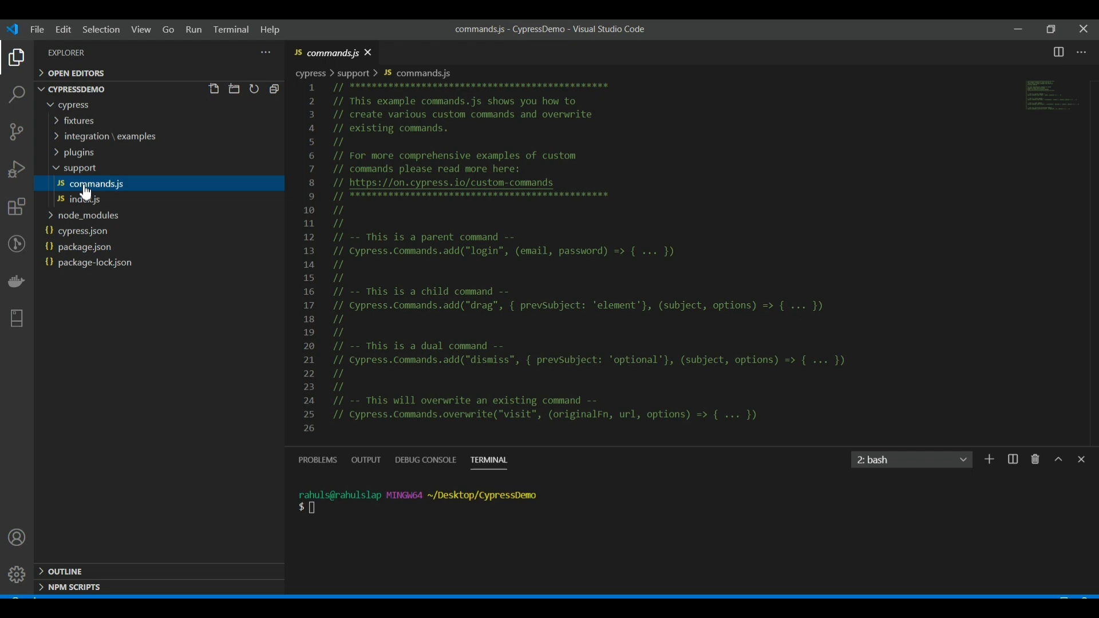
{"action": "mouse_move", "coordinate": [101, 190]}
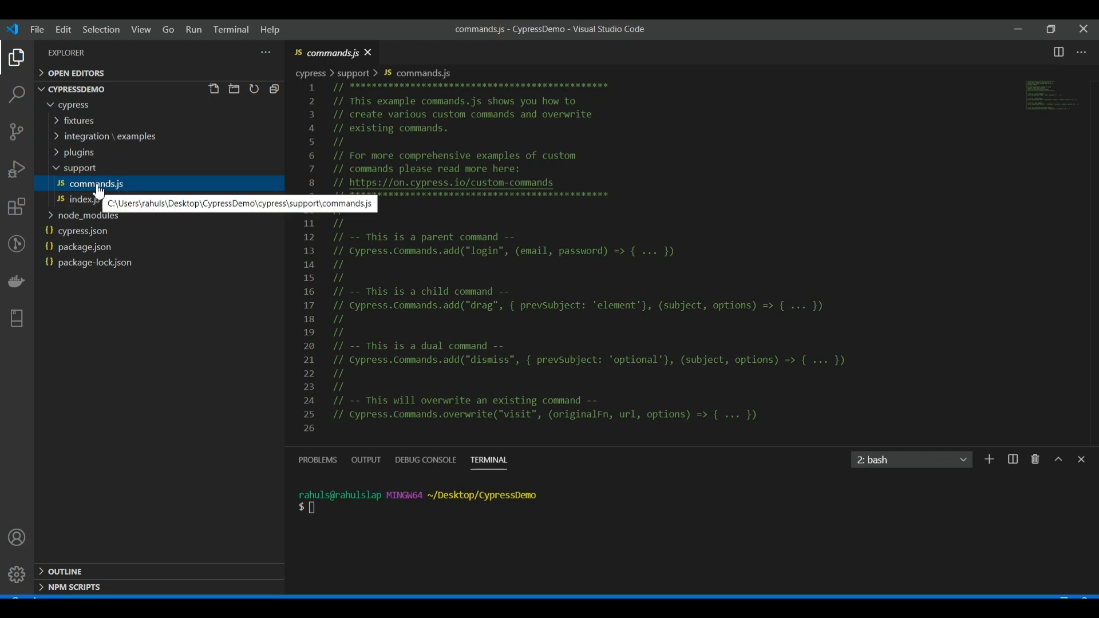
{"action": "left_click", "coordinate": [442, 266]}
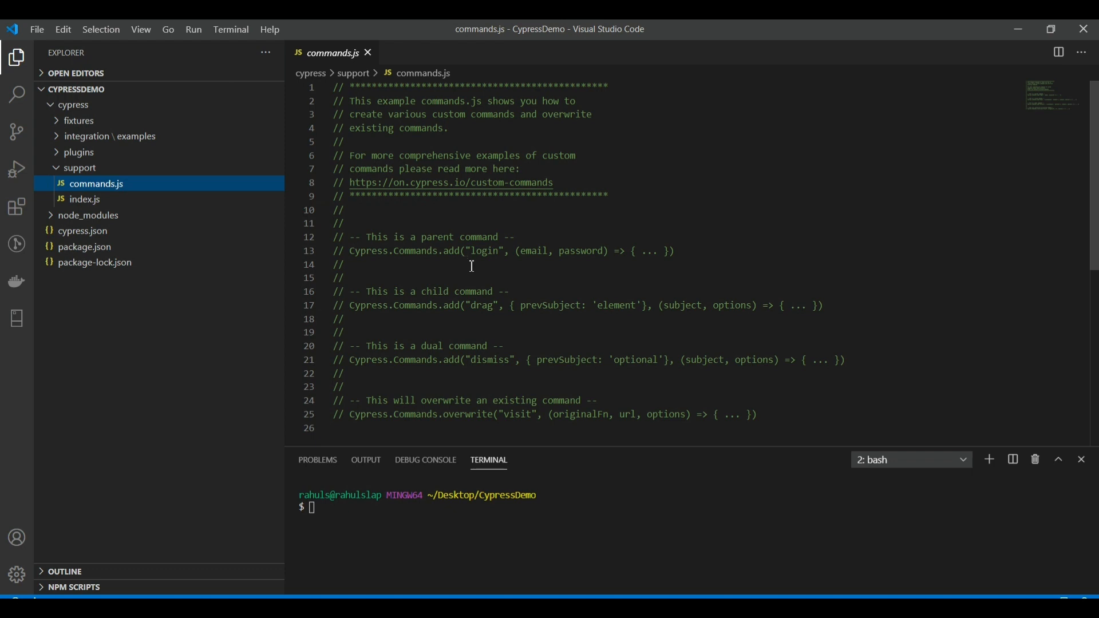
{"action": "left_click", "coordinate": [352, 251]}
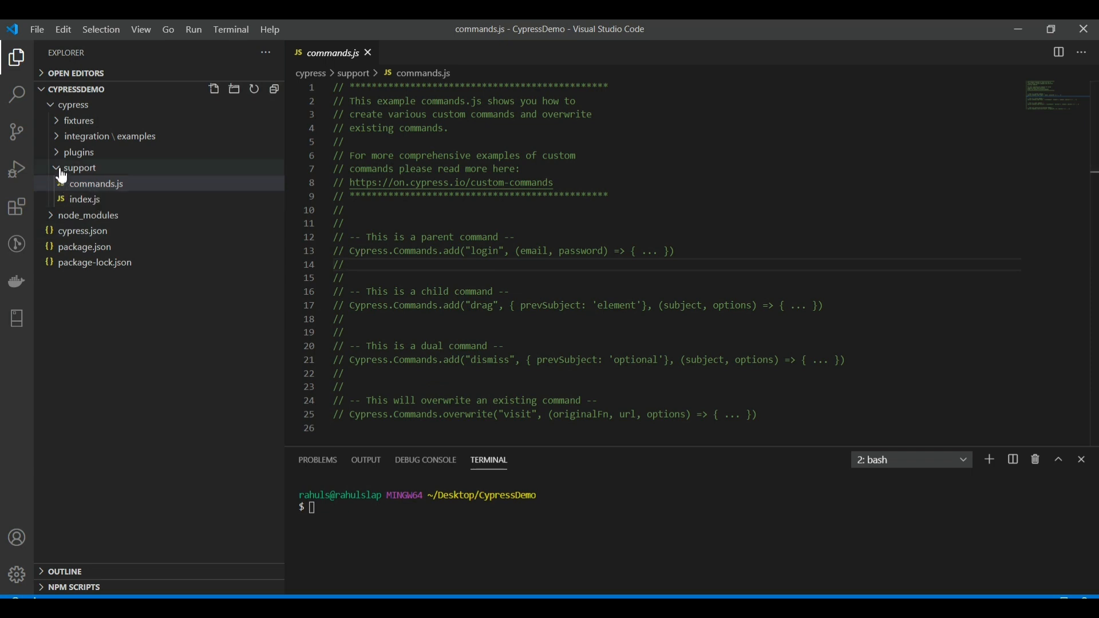
Collapse, re-expand and finally collapse the support folder in the Explorer.
{"action": "left_click", "coordinate": [79, 167]}
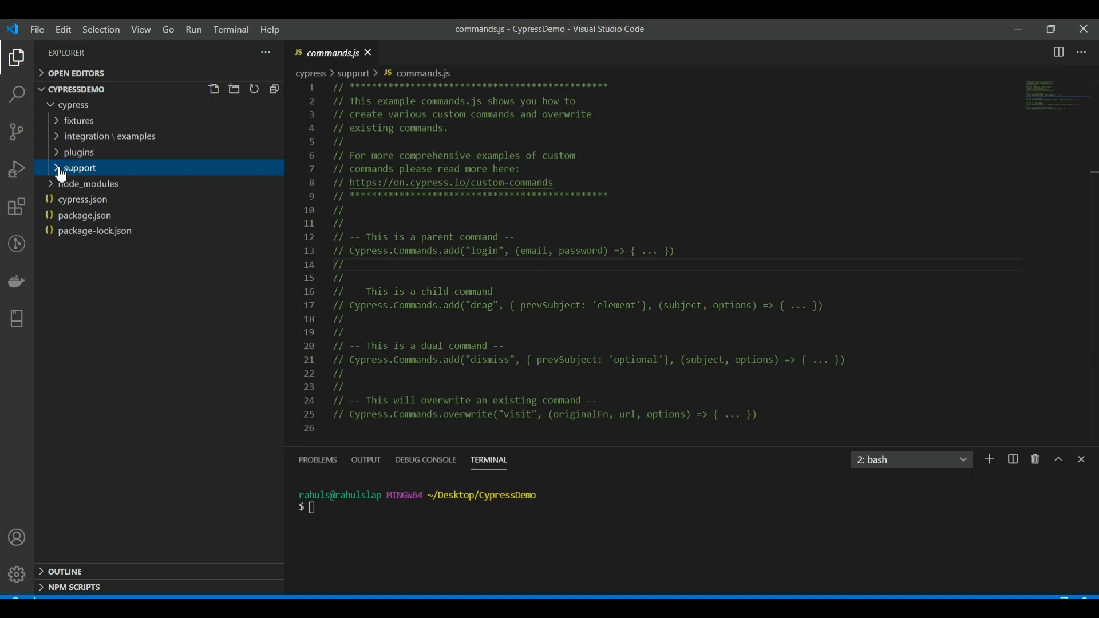
{"action": "left_click", "coordinate": [79, 167]}
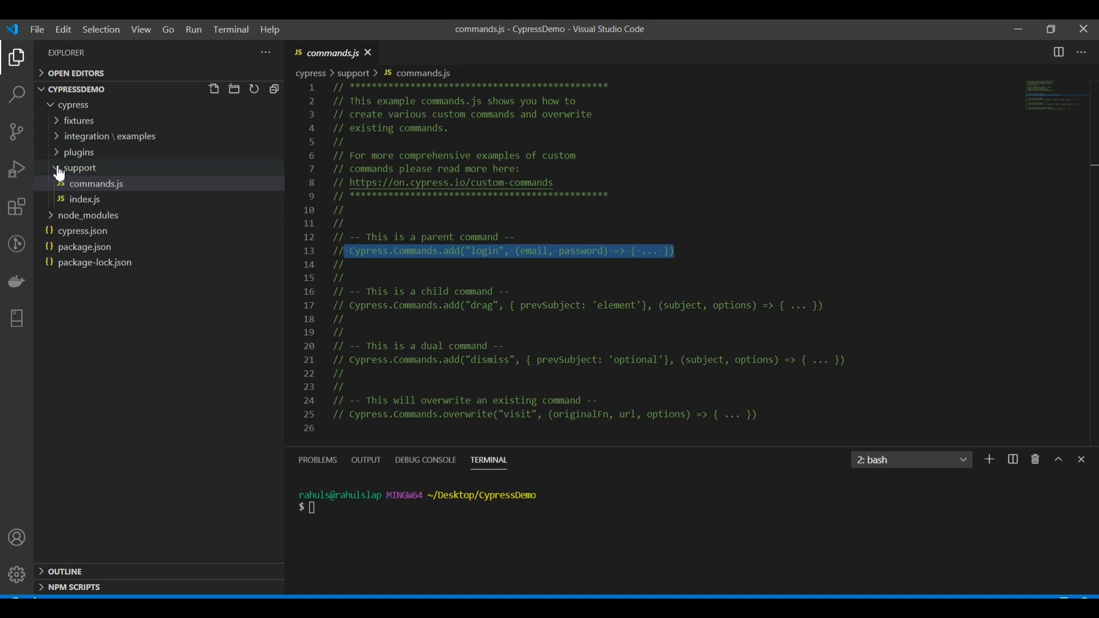
{"action": "left_click", "coordinate": [81, 167]}
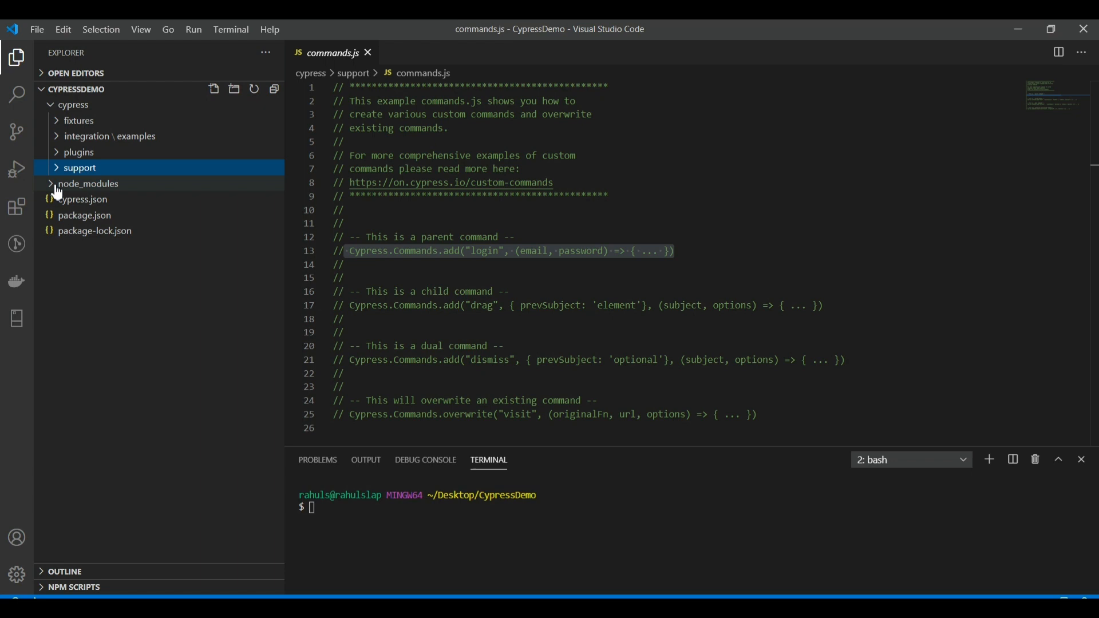
View package.json with its Cypress dependency, then close all open editors.
{"action": "left_click", "coordinate": [88, 183]}
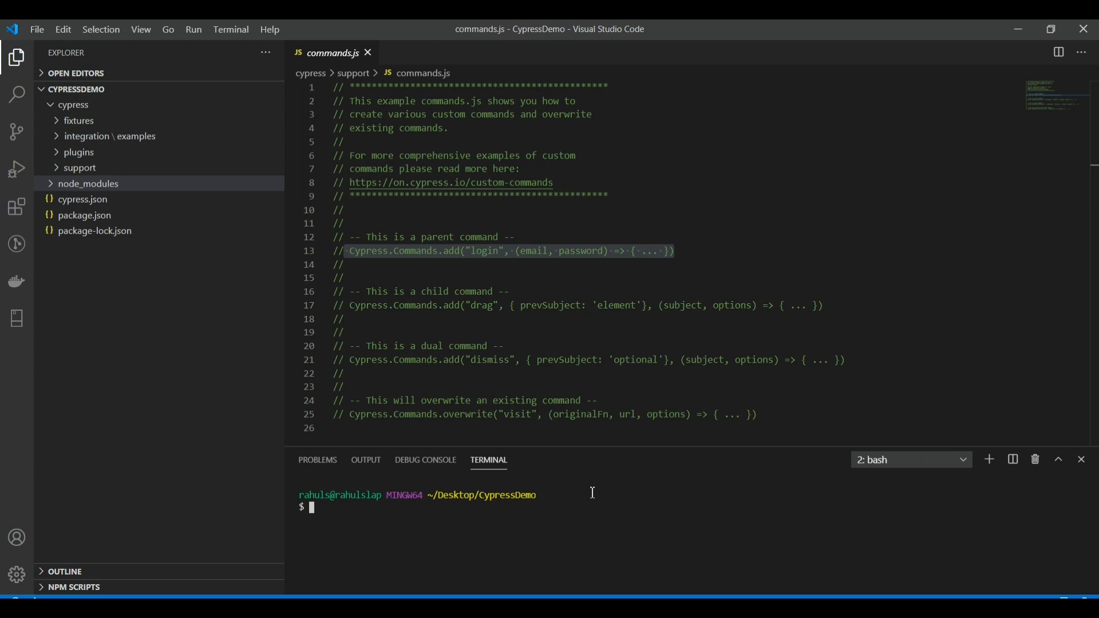
{"action": "mouse_move", "coordinate": [86, 189]}
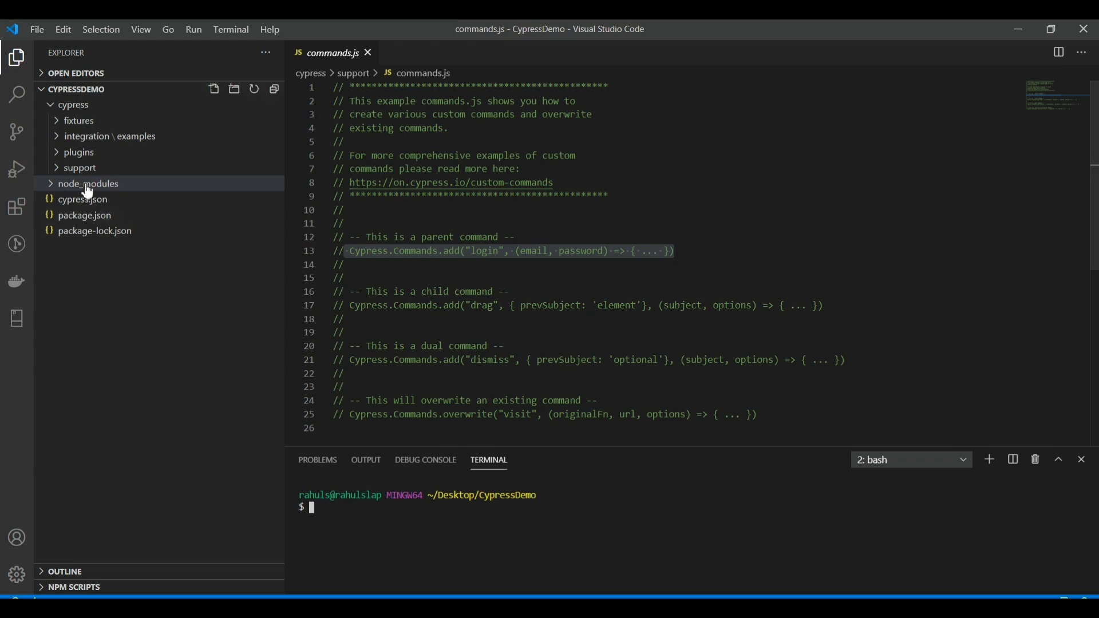
{"action": "mouse_move", "coordinate": [103, 188]}
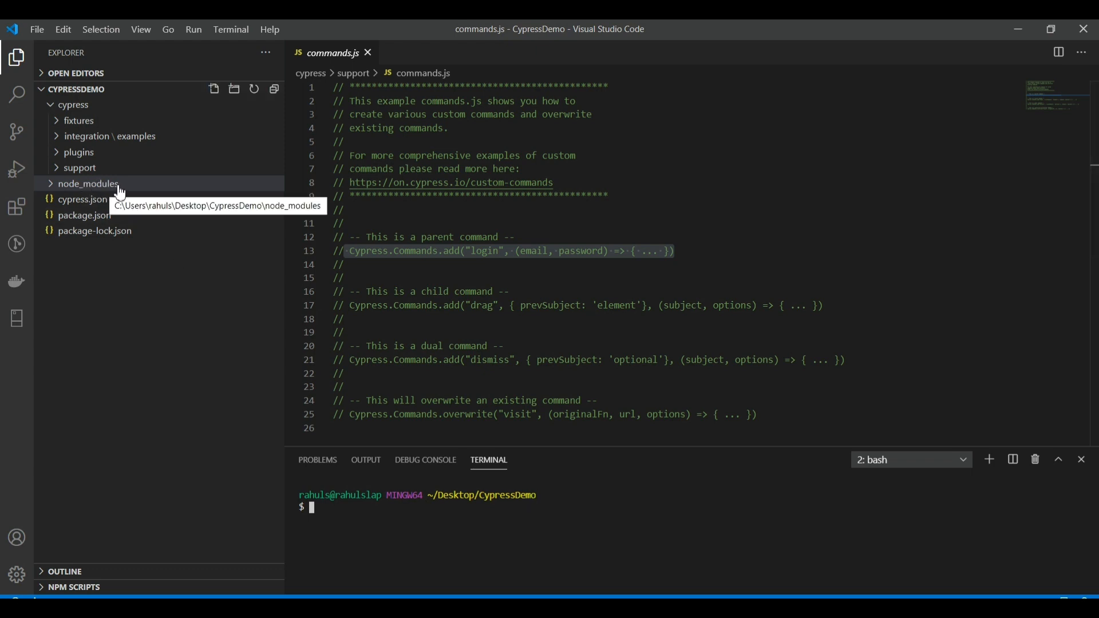
{"action": "mouse_move", "coordinate": [85, 216]}
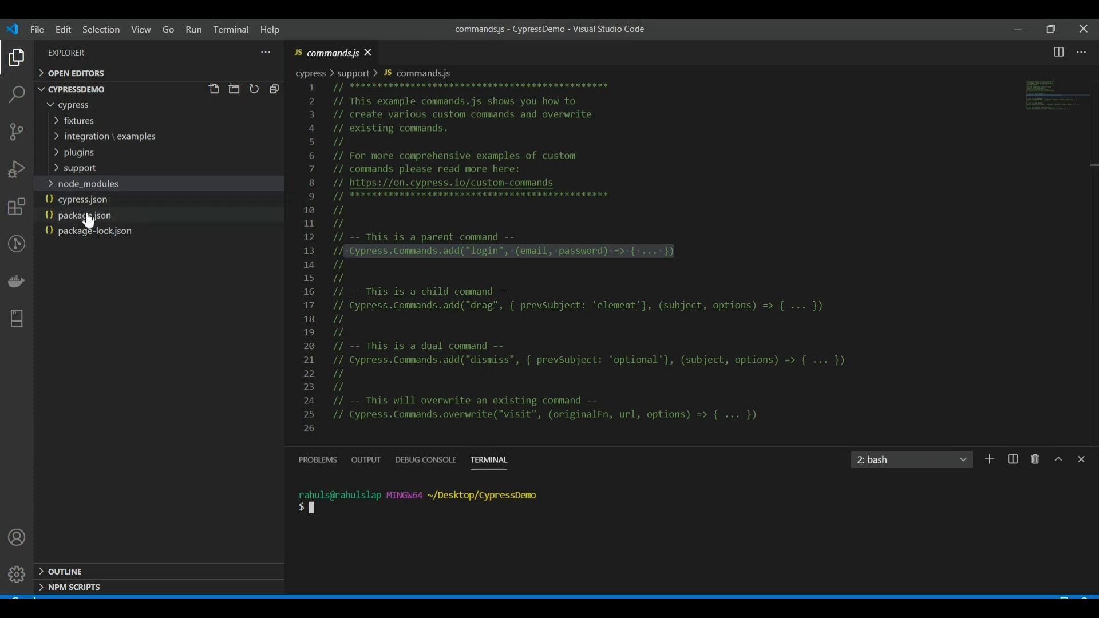
{"action": "left_click", "coordinate": [84, 215]}
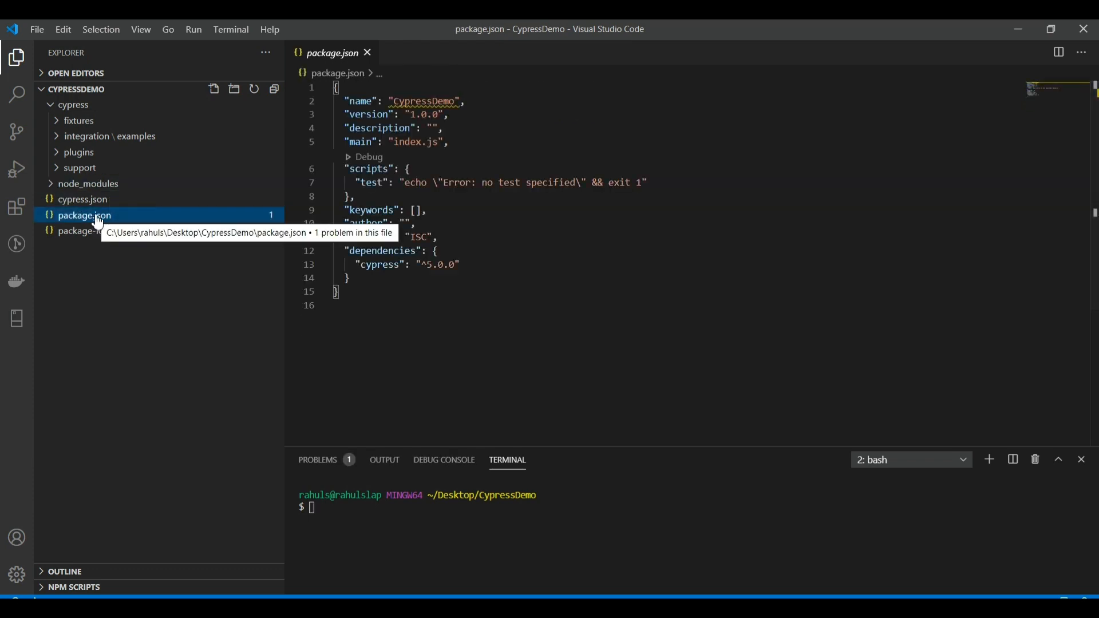
{"action": "mouse_move", "coordinate": [369, 183]}
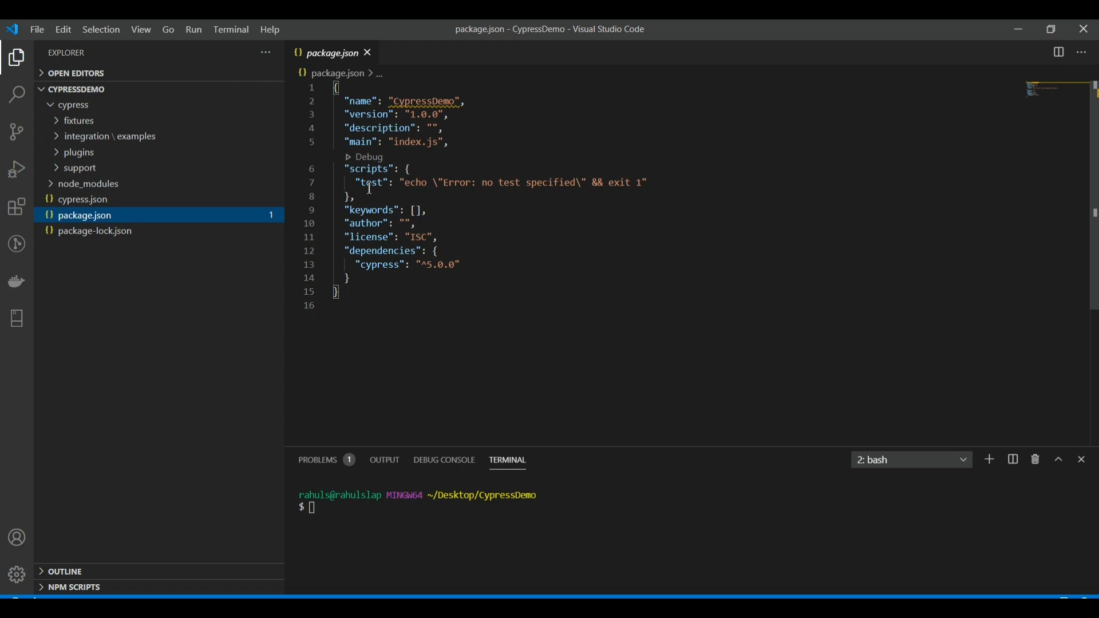
{"action": "key", "text": "ctrl+a"}
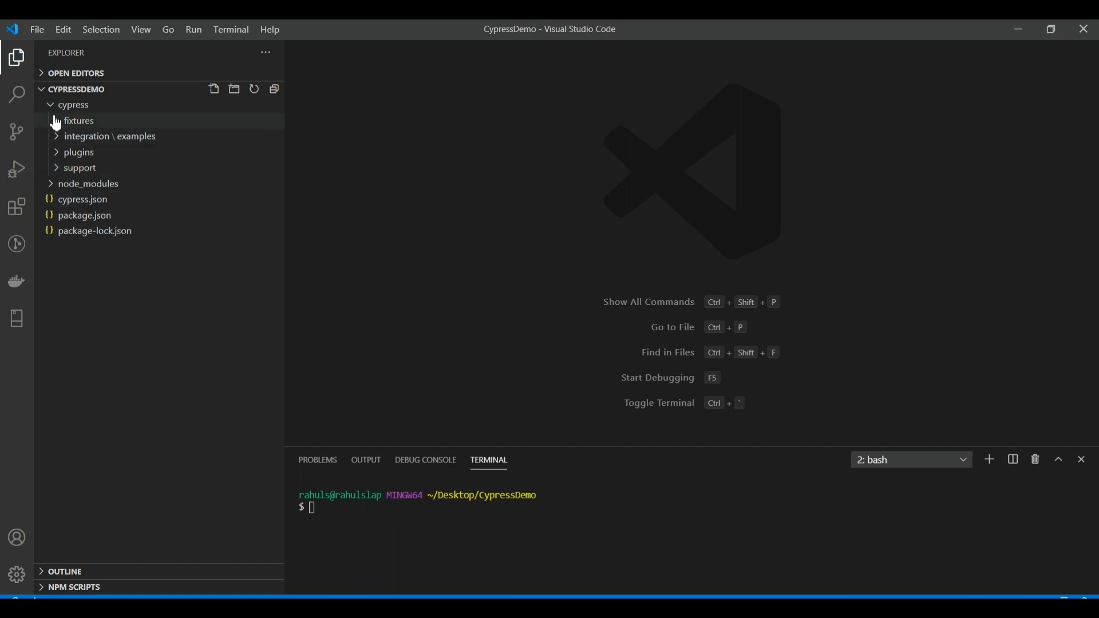
Collapse the cypress folder and select node_modules.
{"action": "left_click", "coordinate": [74, 105]}
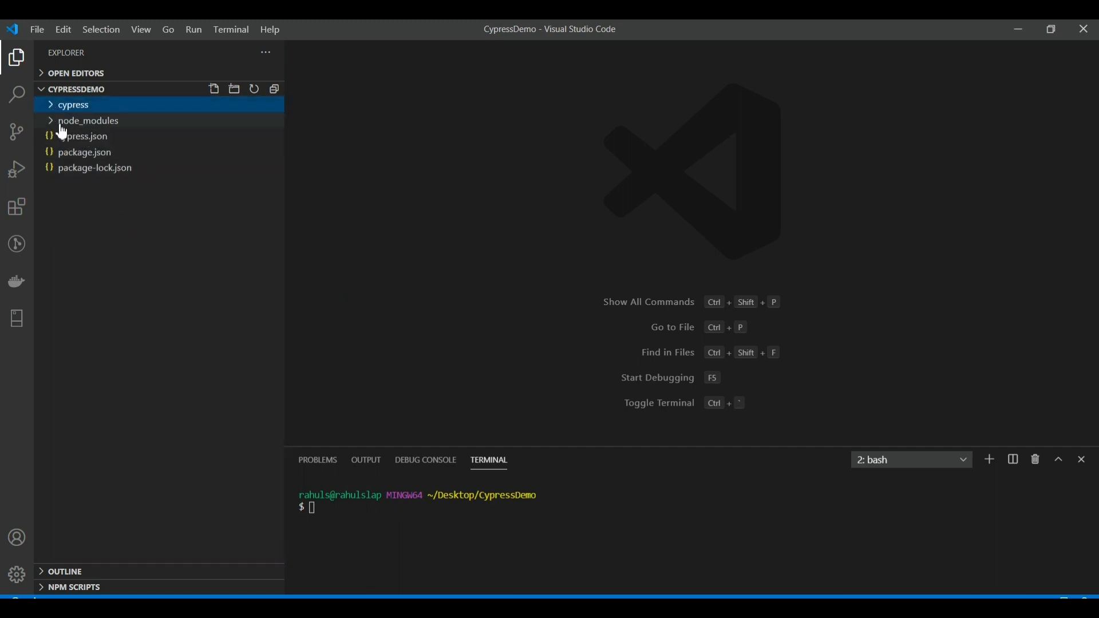
{"action": "left_click", "coordinate": [87, 120]}
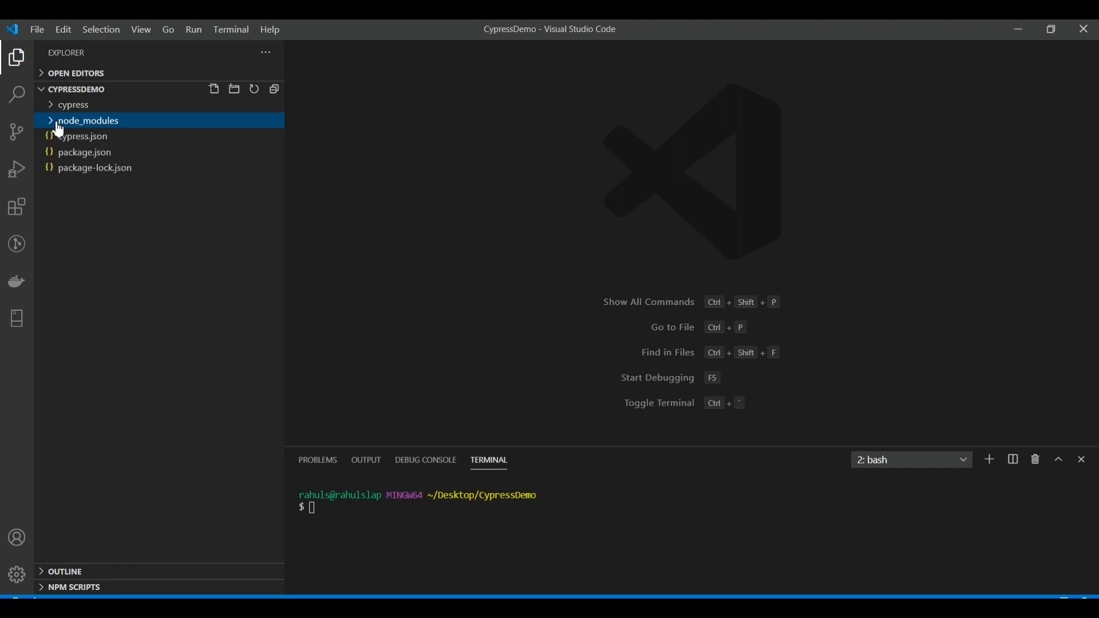
{"action": "mouse_move", "coordinate": [17, 133]}
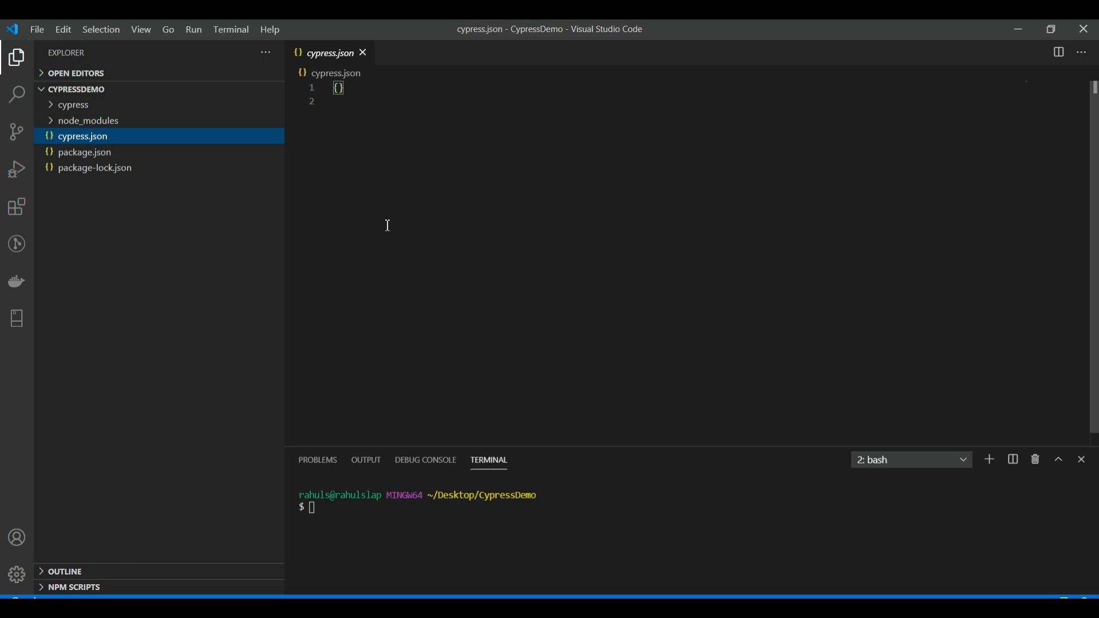
{"action": "mouse_move", "coordinate": [102, 142]}
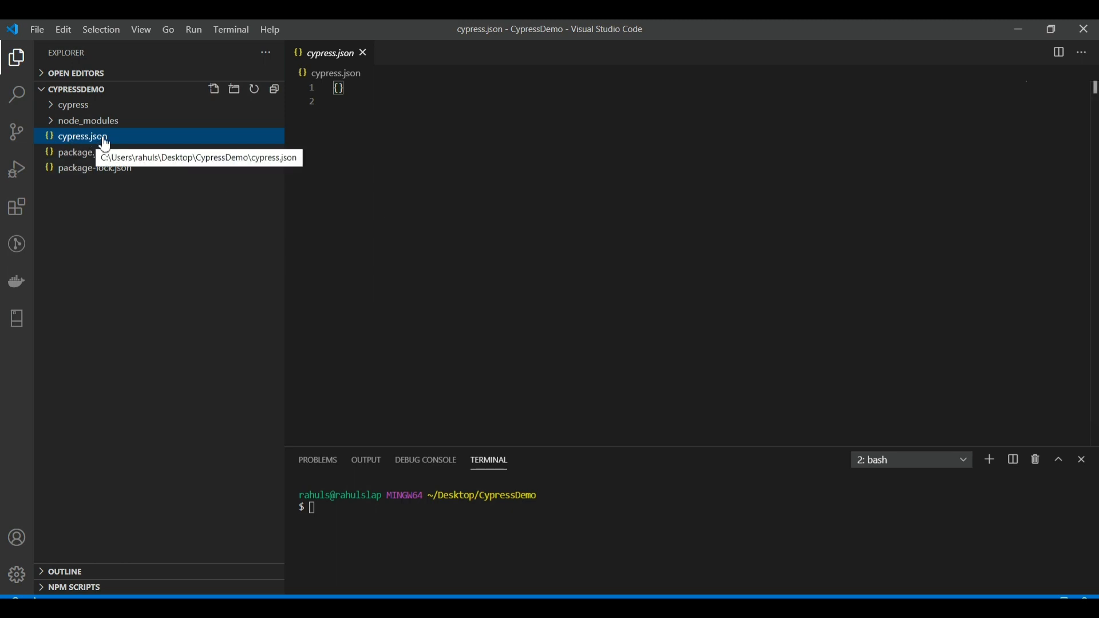
{"action": "mouse_move", "coordinate": [499, 243]}
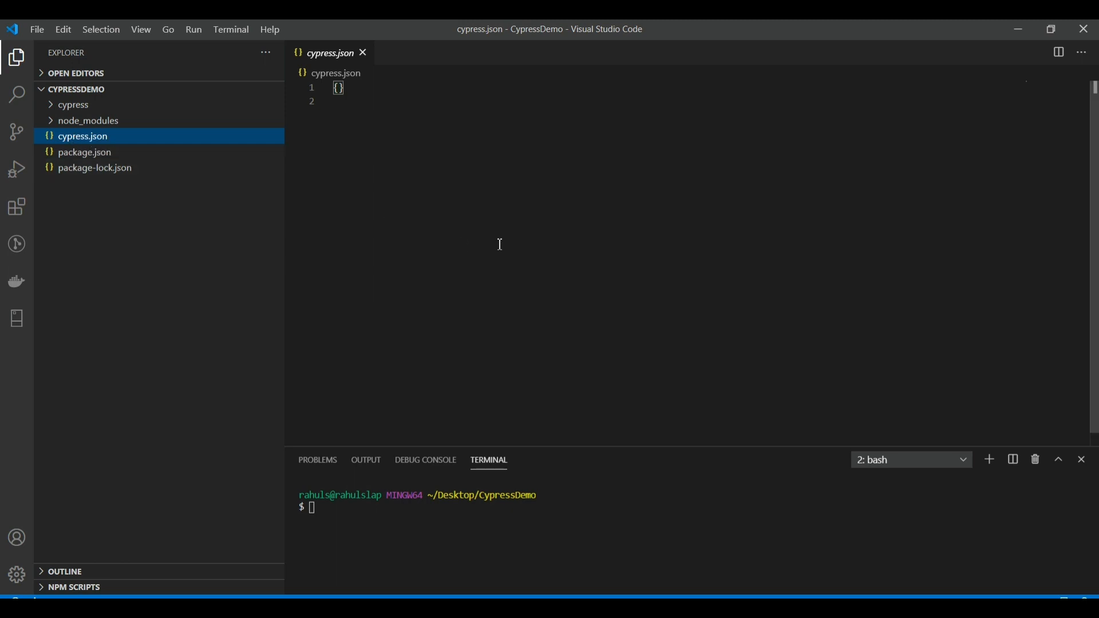
{"action": "mouse_move", "coordinate": [492, 252]}
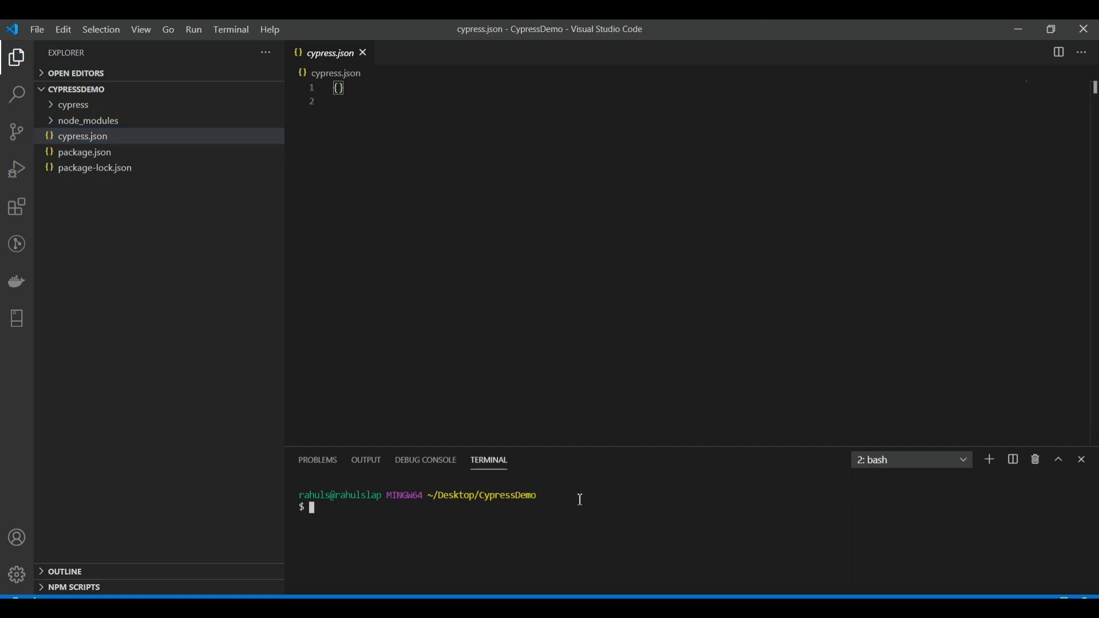
Run 'npx cypress open' in the integrated terminal to launch the Test Runner.
{"action": "type", "text": "npx cy"}
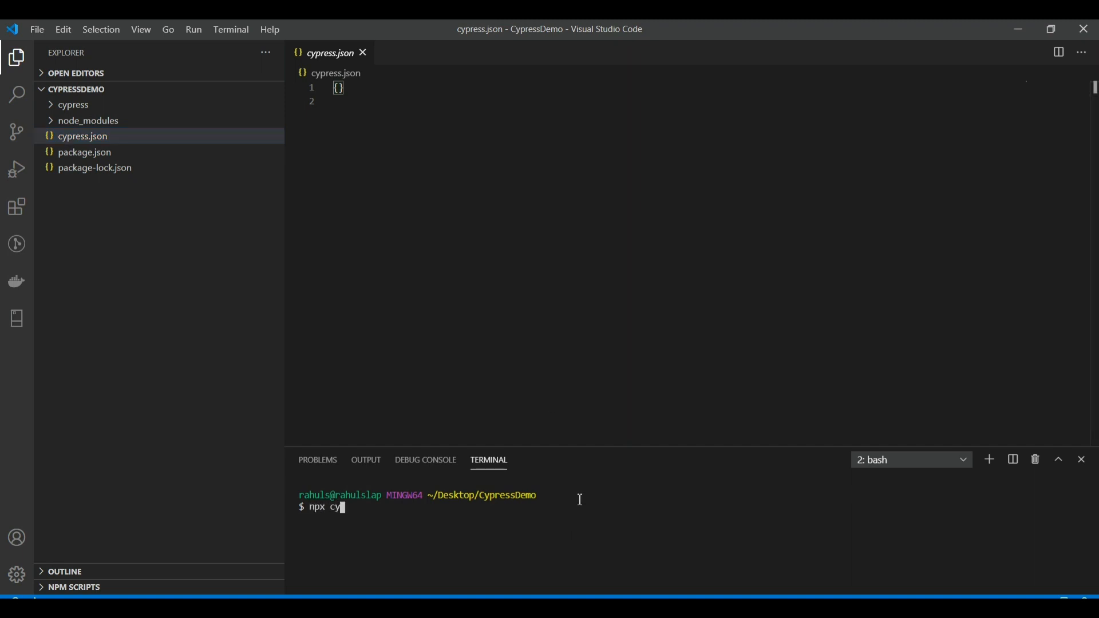
{"action": "type", "text": "press ope"}
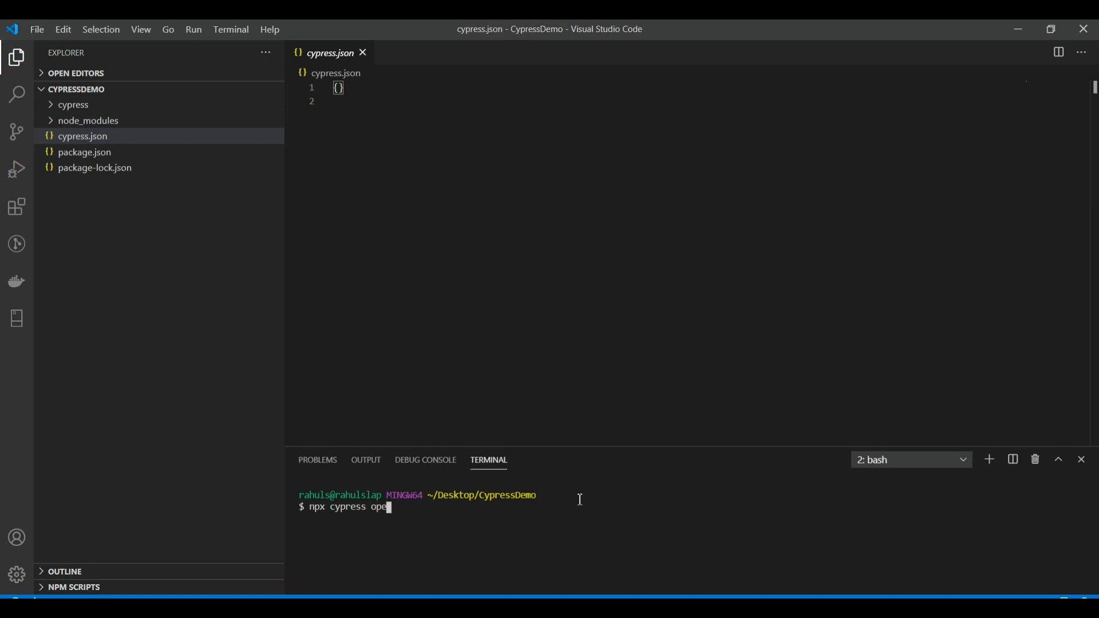
{"action": "key", "text": "Enter"}
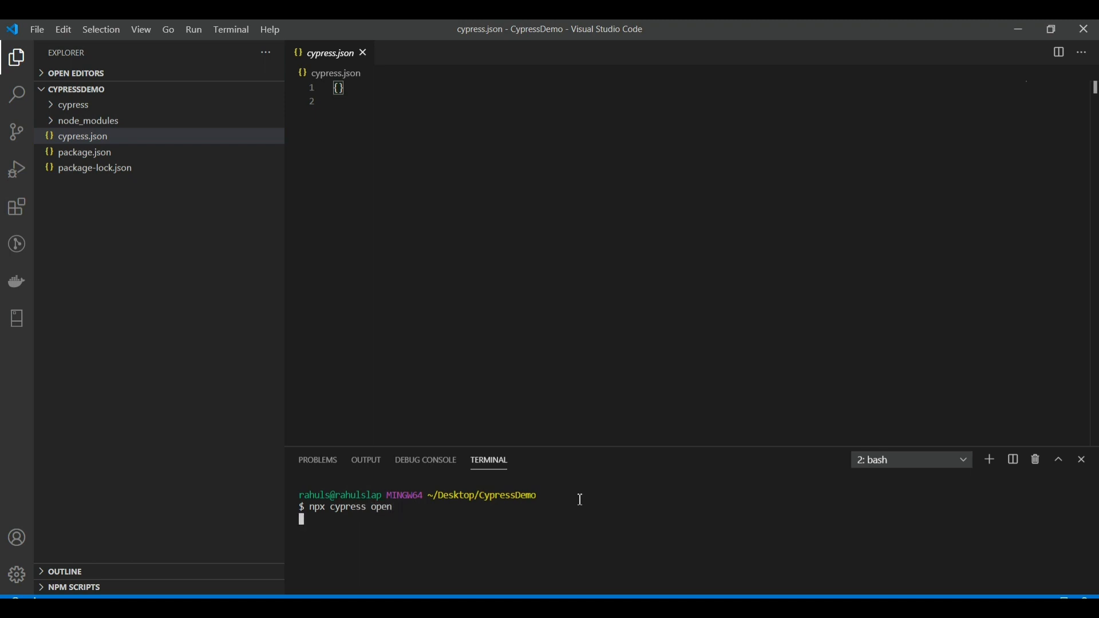
{"action": "key", "text": "Enter"}
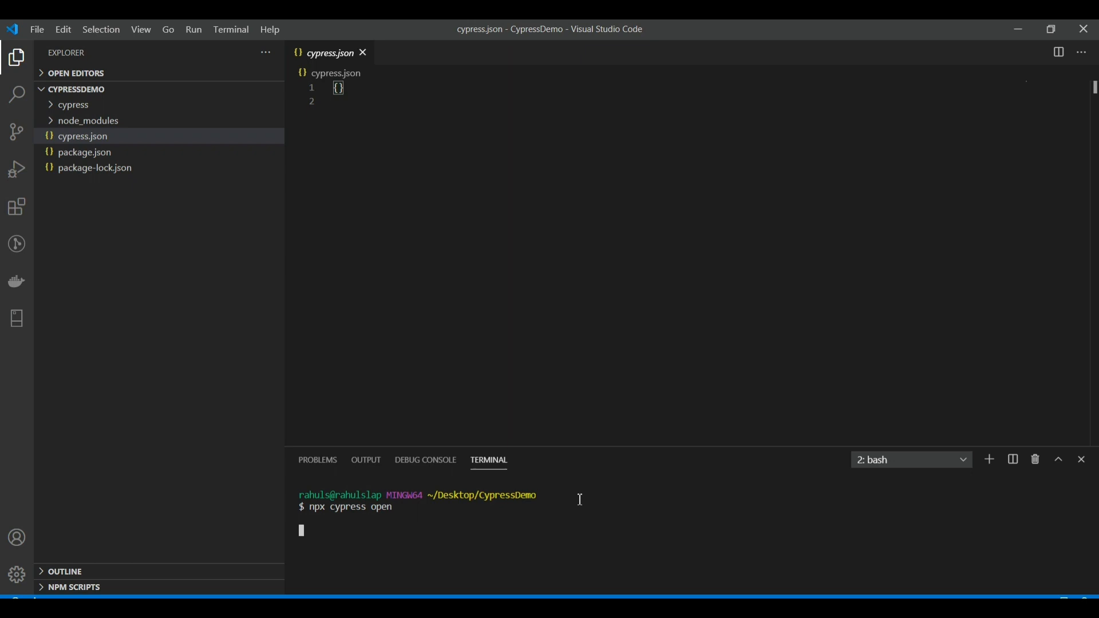
{"action": "mouse_move", "coordinate": [609, 291]}
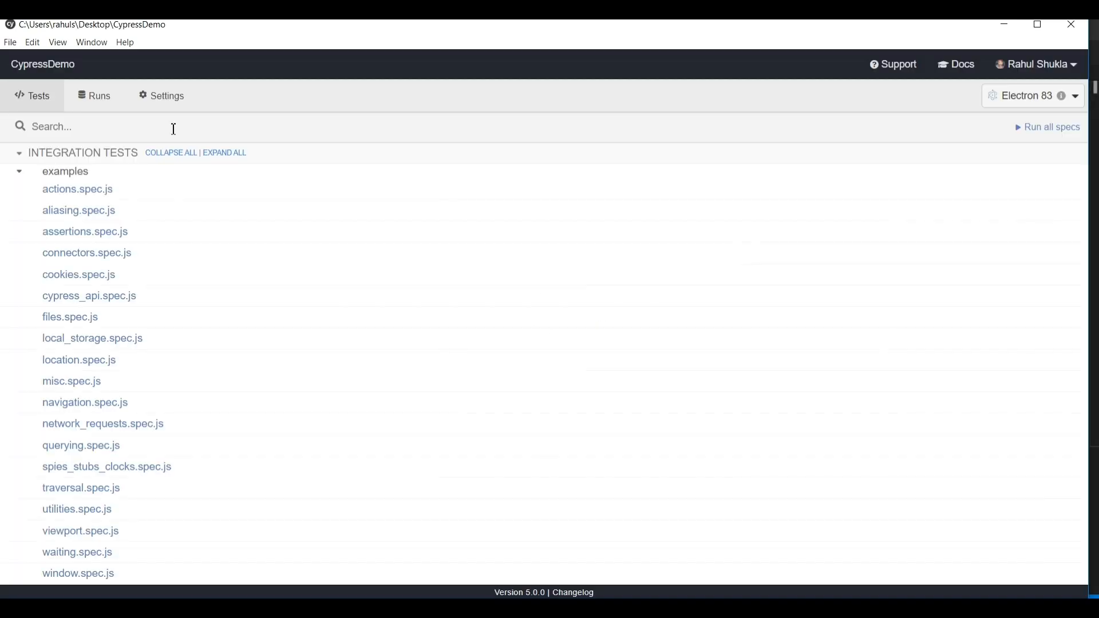
{"action": "left_click", "coordinate": [167, 96]}
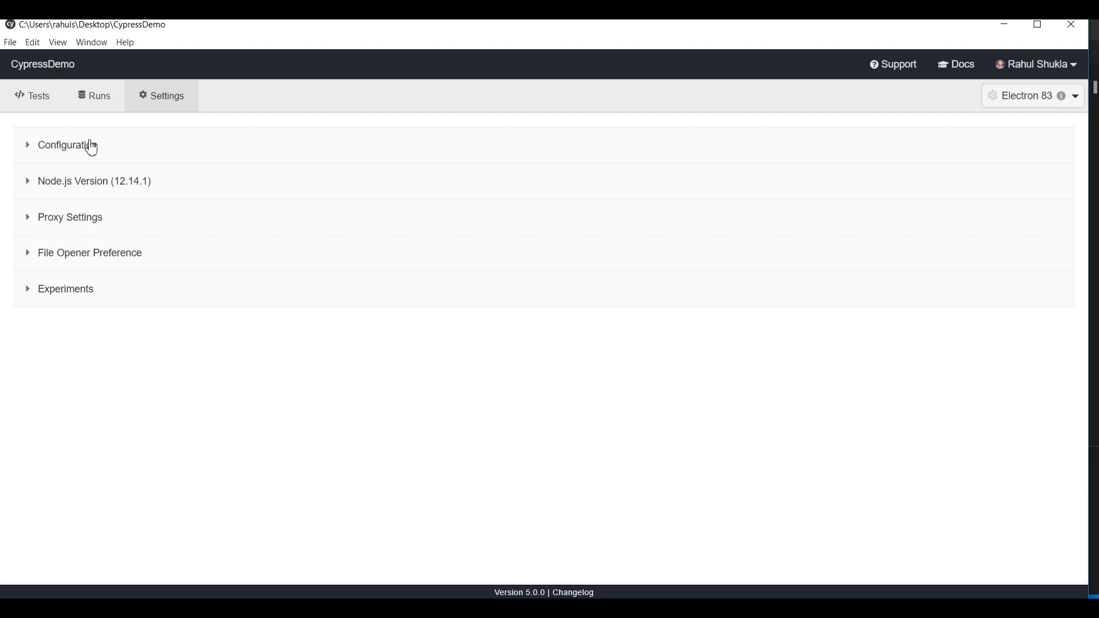
{"action": "left_click", "coordinate": [66, 146]}
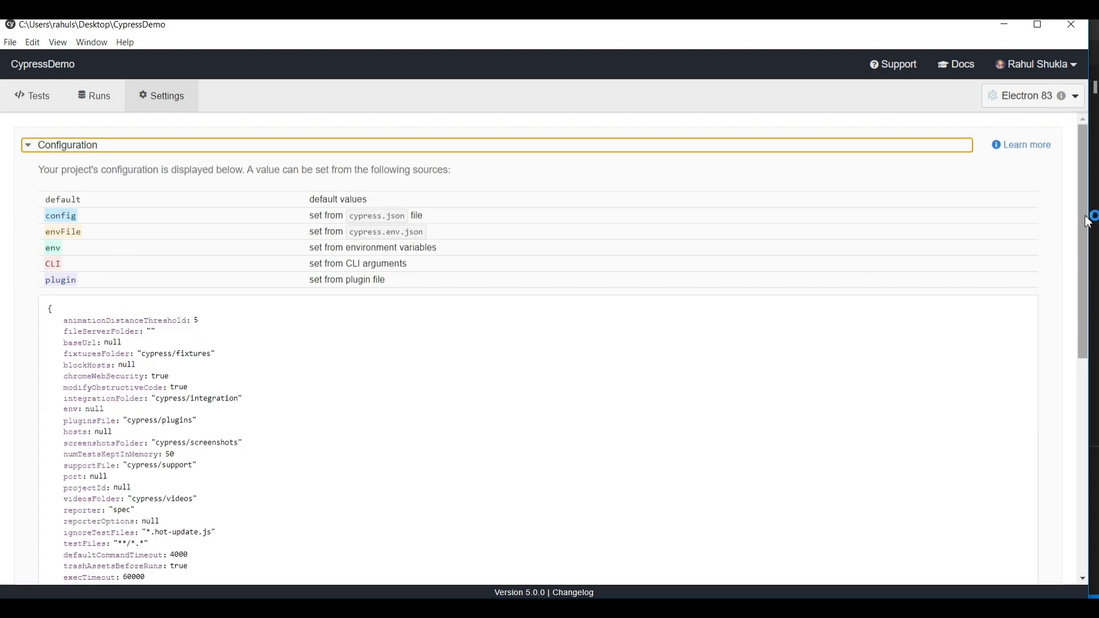
{"action": "scroll", "scroll_direction": "down", "scroll_amount": 3}
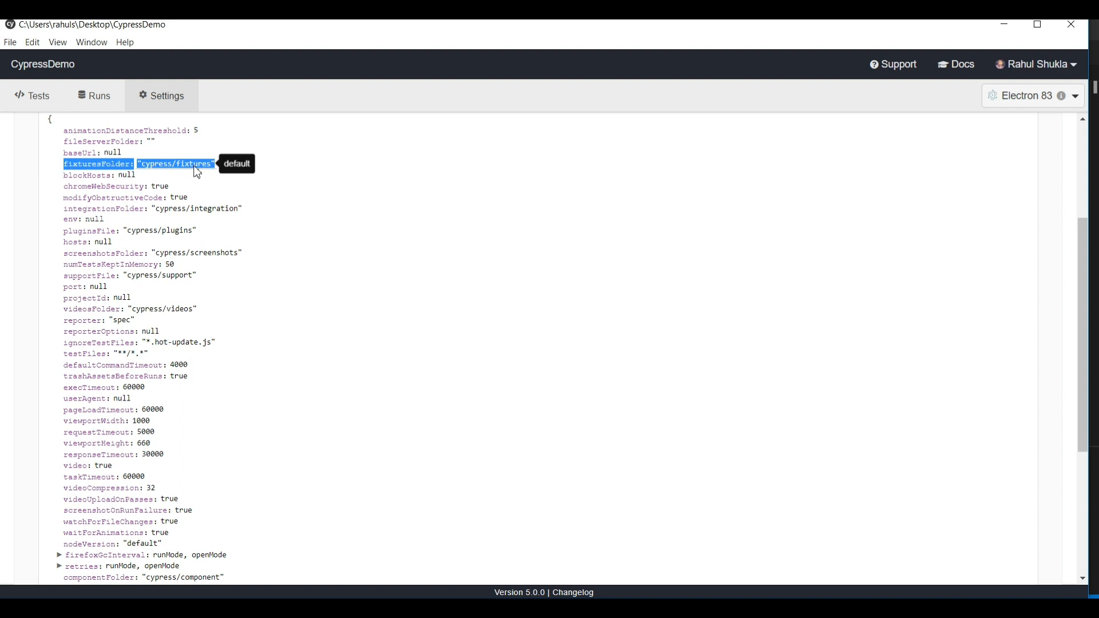
{"action": "mouse_move", "coordinate": [193, 200]}
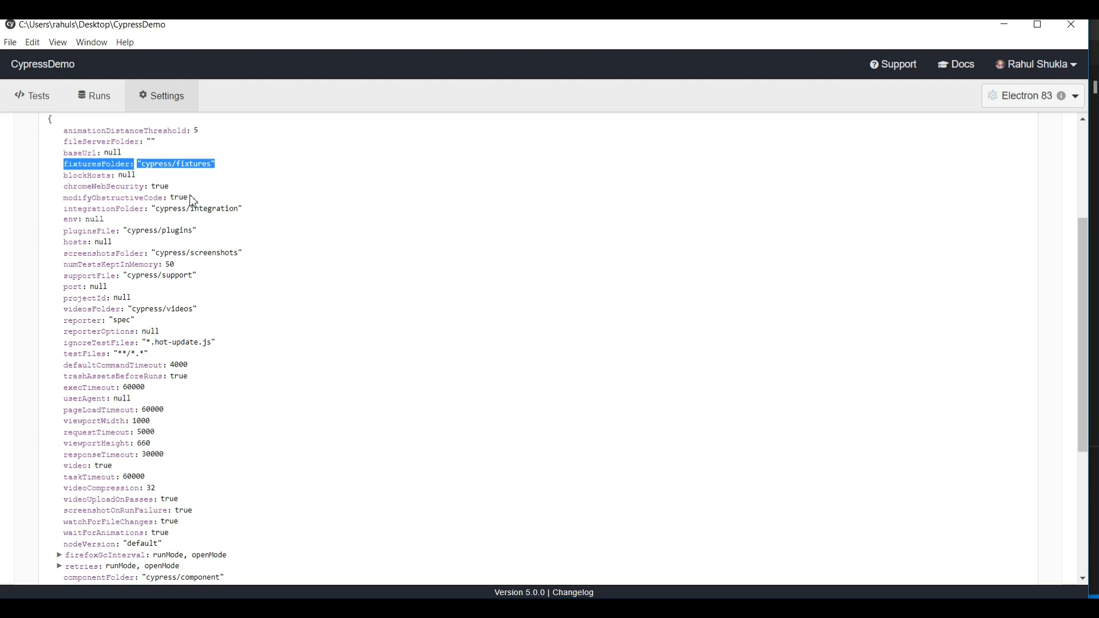
{"action": "mouse_move", "coordinate": [156, 167]}
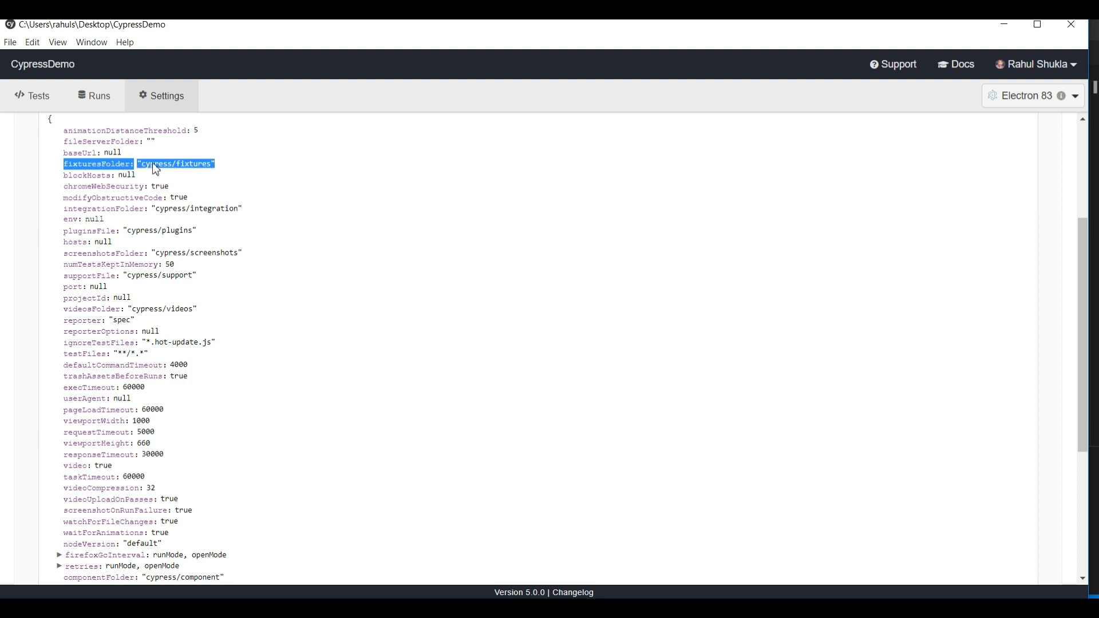
{"action": "mouse_move", "coordinate": [178, 170]}
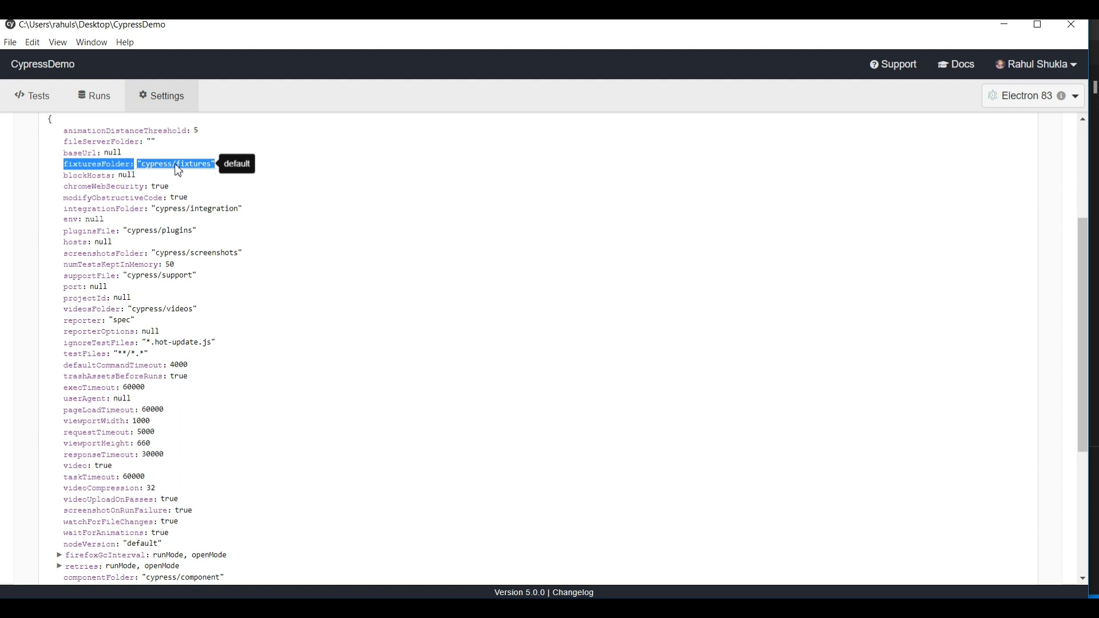
{"action": "mouse_move", "coordinate": [224, 256]}
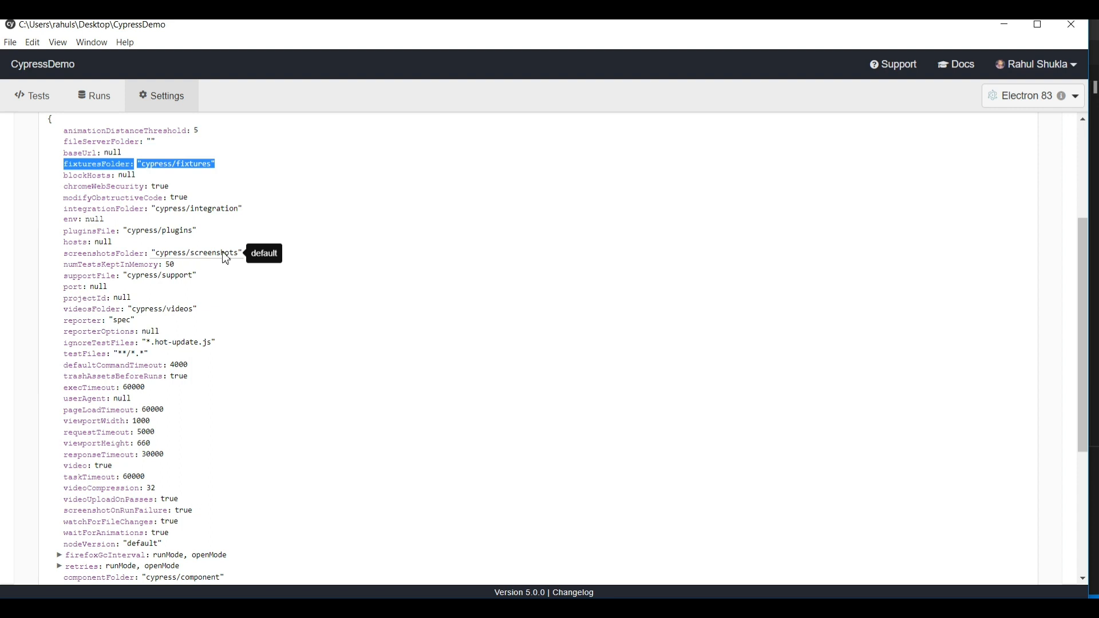
{"action": "mouse_move", "coordinate": [179, 283]}
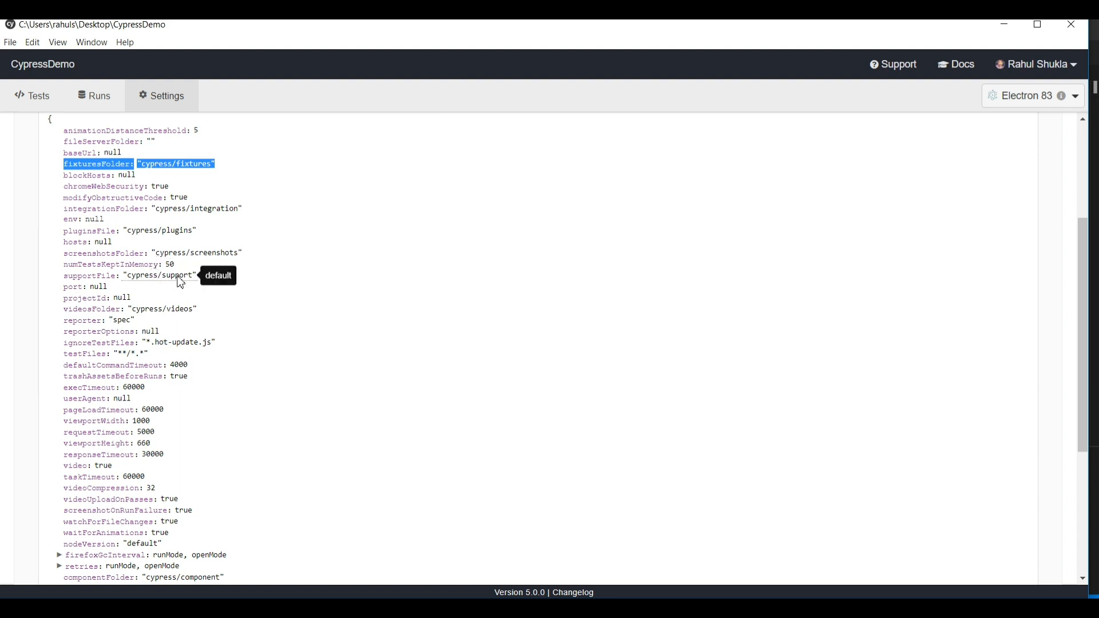
{"action": "mouse_move", "coordinate": [181, 371]}
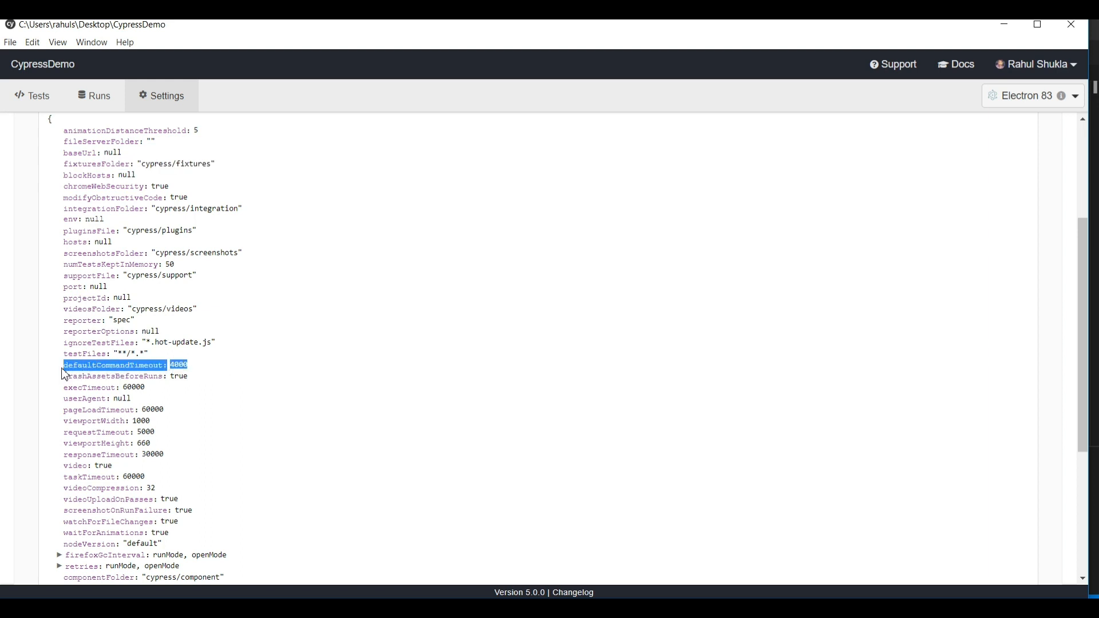
{"action": "mouse_move", "coordinate": [178, 365]}
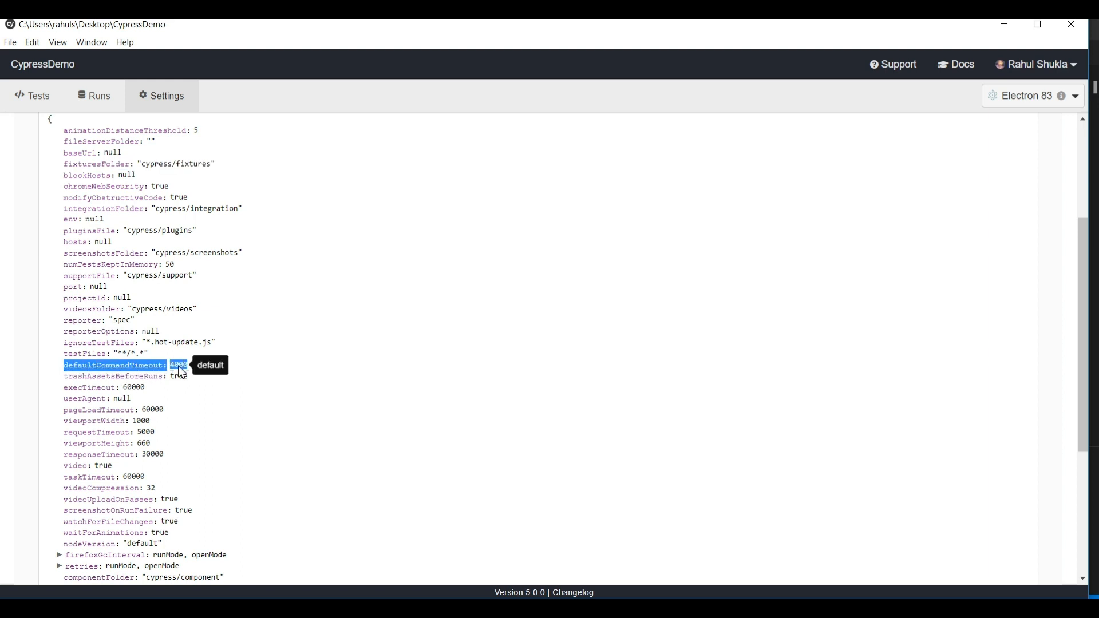
{"action": "mouse_move", "coordinate": [204, 373]}
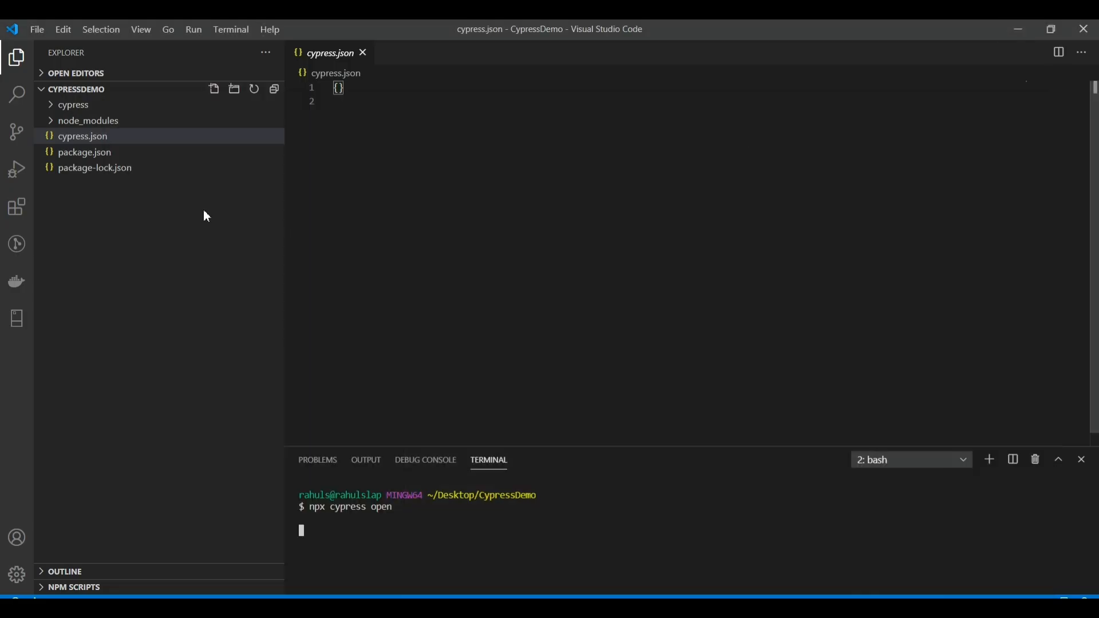
{"action": "mouse_move", "coordinate": [108, 156]}
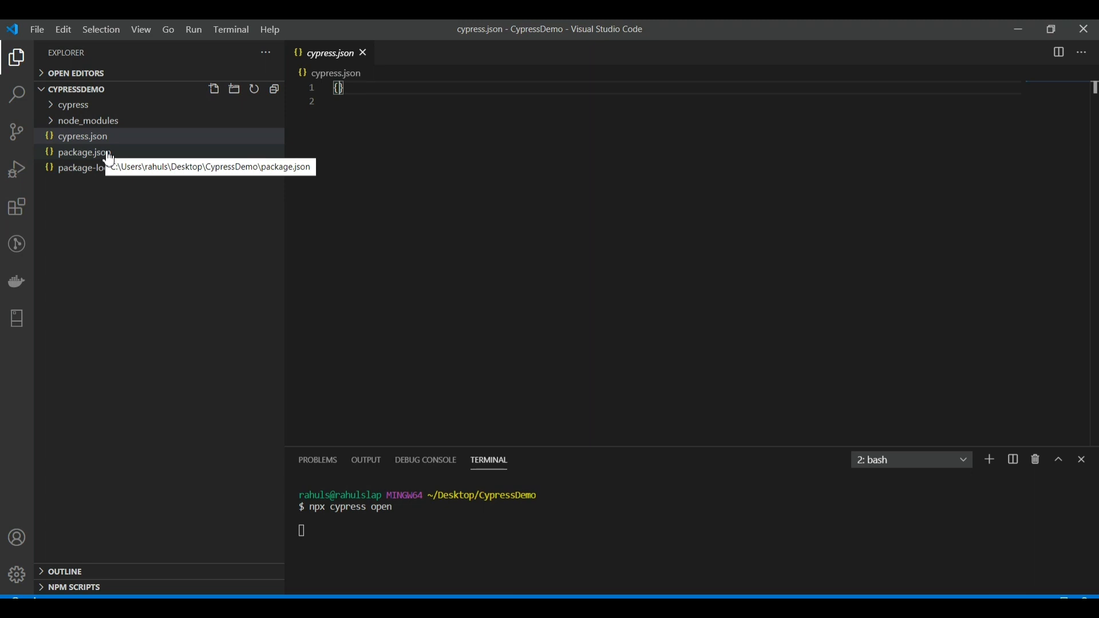
Show package.json's dependencies block with cypress ^5.0.0.
{"action": "left_click", "coordinate": [80, 152]}
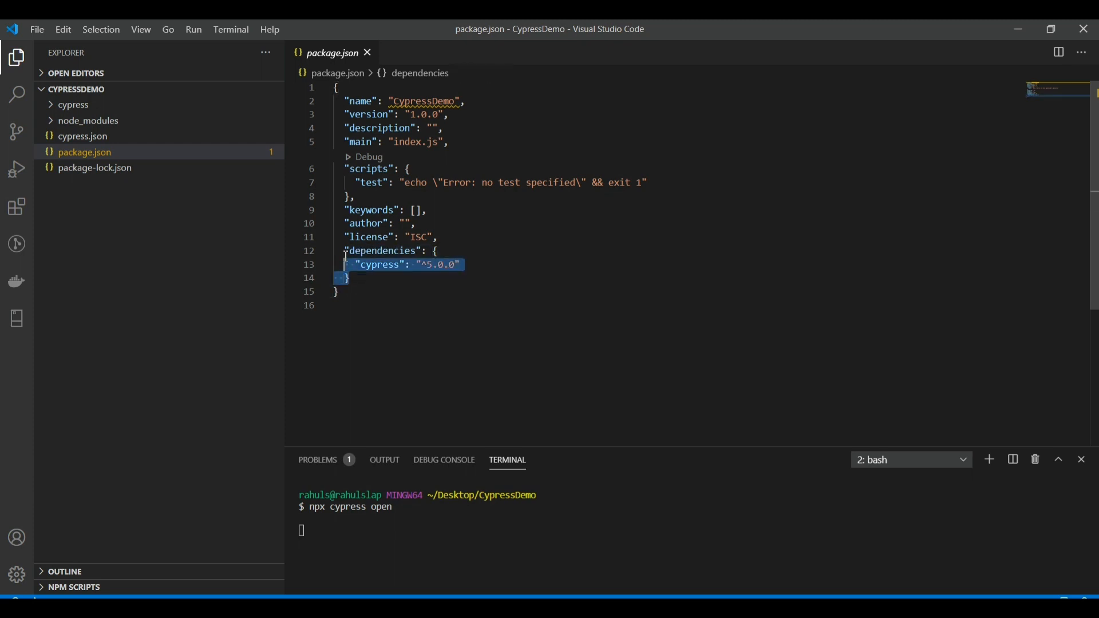
Flip between package.json and package-lock.json, ending on the lock file's resolved dependency tree.
{"action": "left_click", "coordinate": [94, 167]}
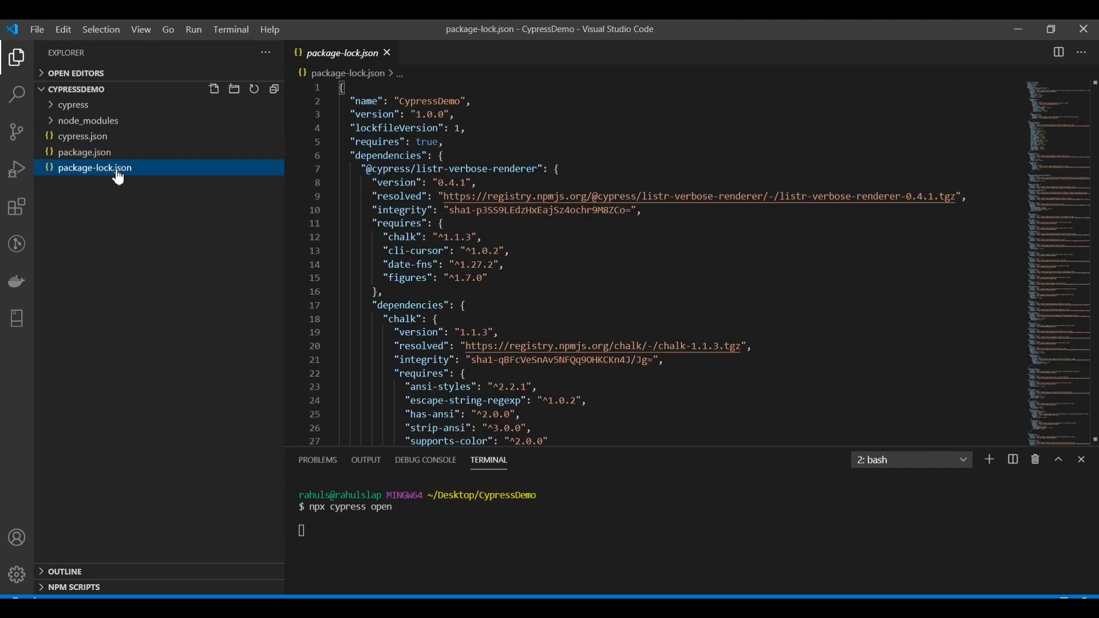
{"action": "mouse_move", "coordinate": [103, 161]}
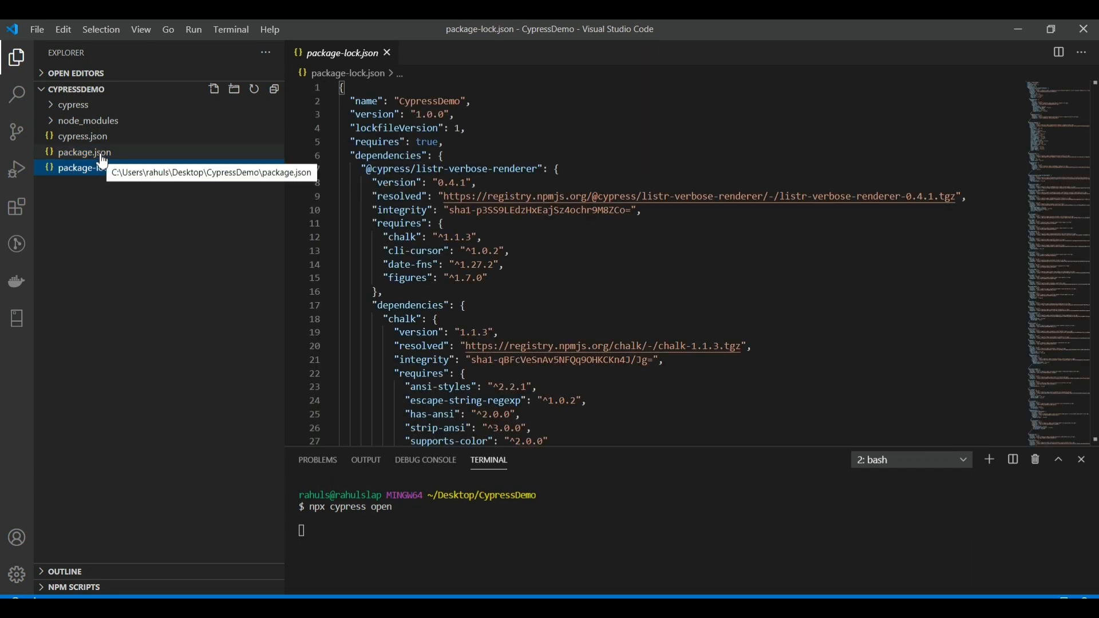
{"action": "left_click", "coordinate": [80, 151]}
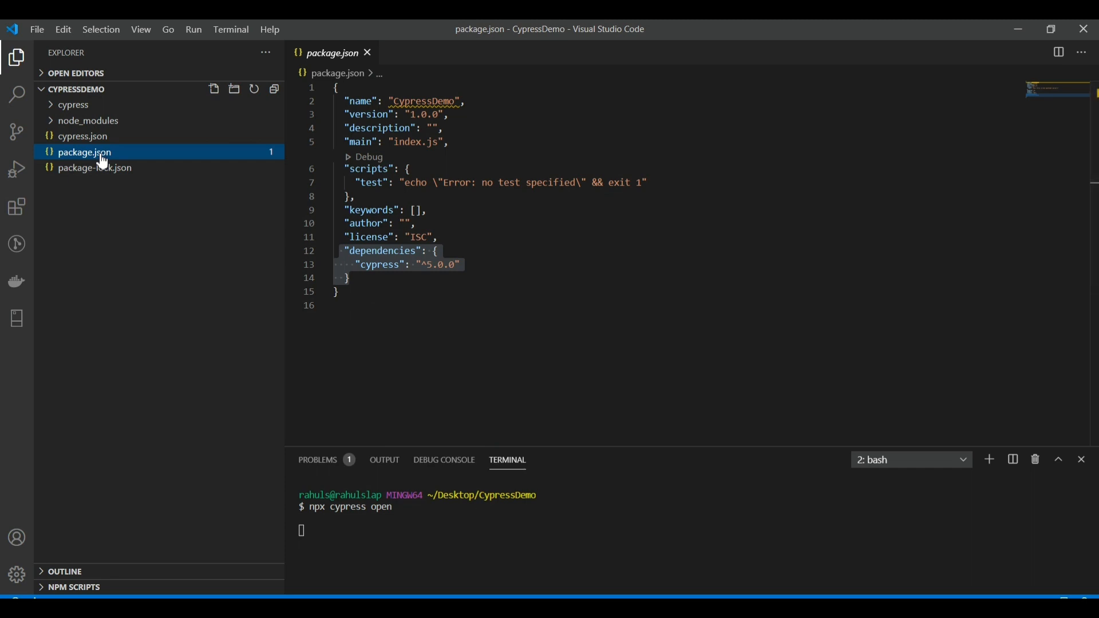
{"action": "mouse_move", "coordinate": [89, 166]}
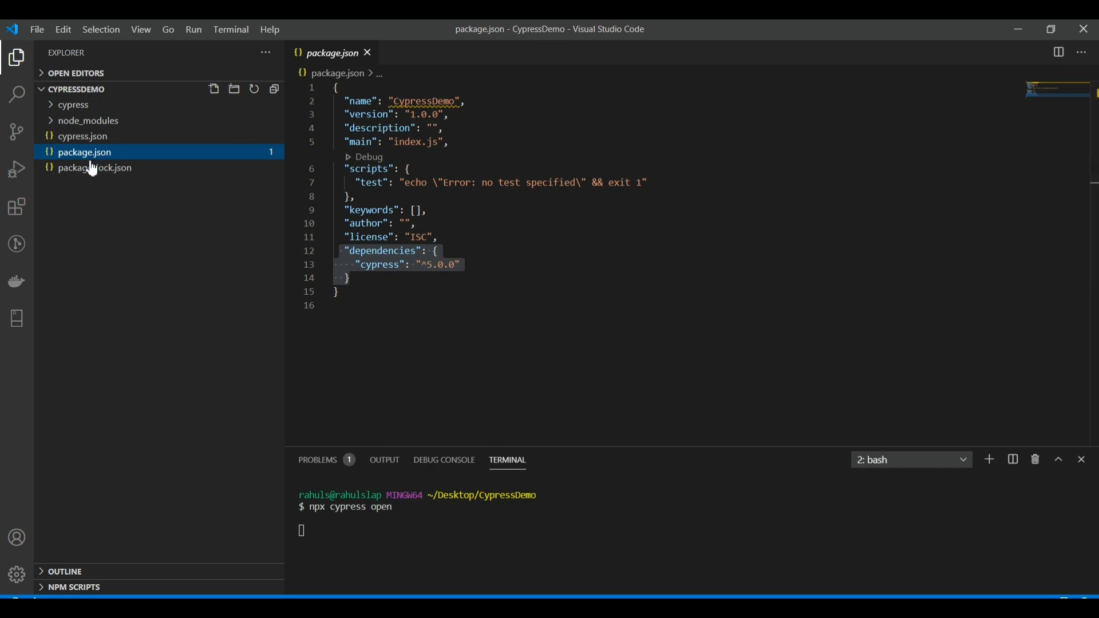
{"action": "mouse_move", "coordinate": [86, 169]}
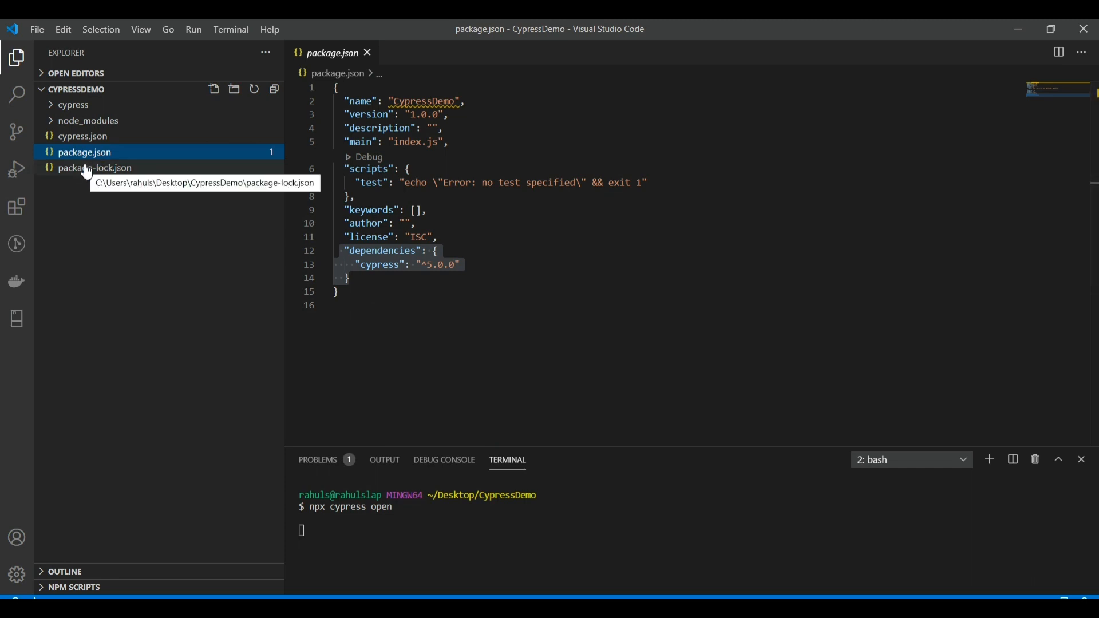
{"action": "left_click", "coordinate": [93, 167]}
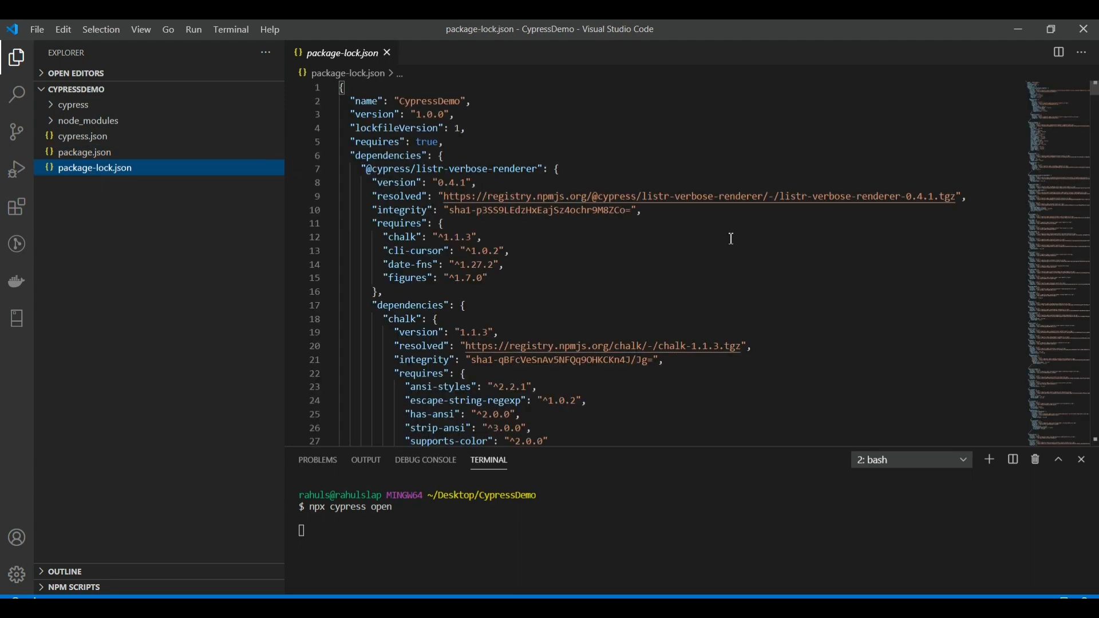
{"action": "mouse_move", "coordinate": [102, 174]}
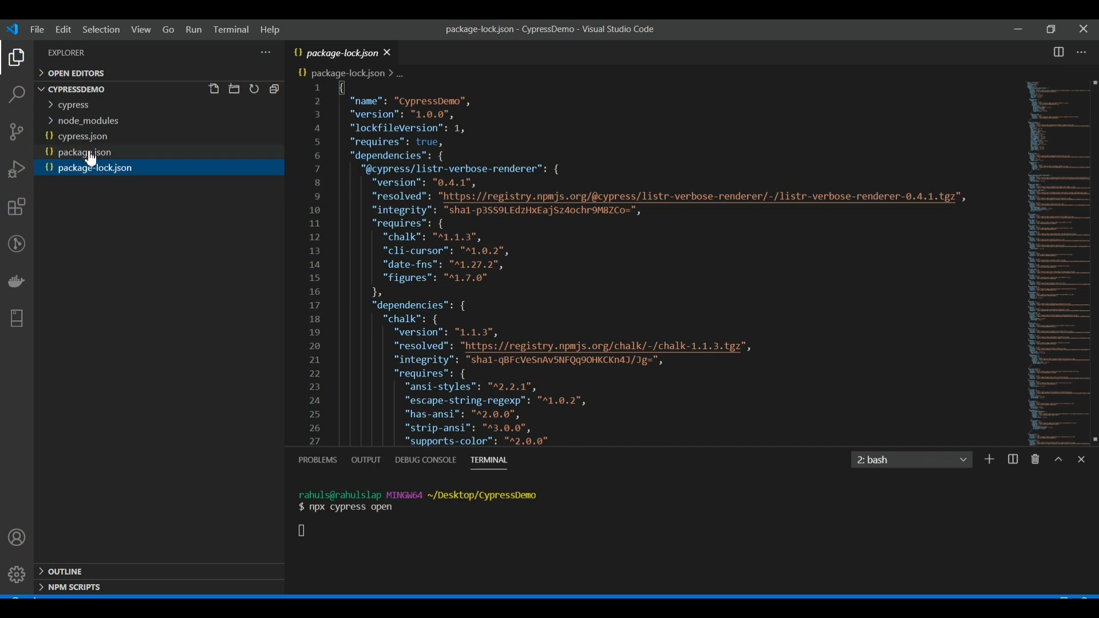
{"action": "left_click", "coordinate": [79, 151]}
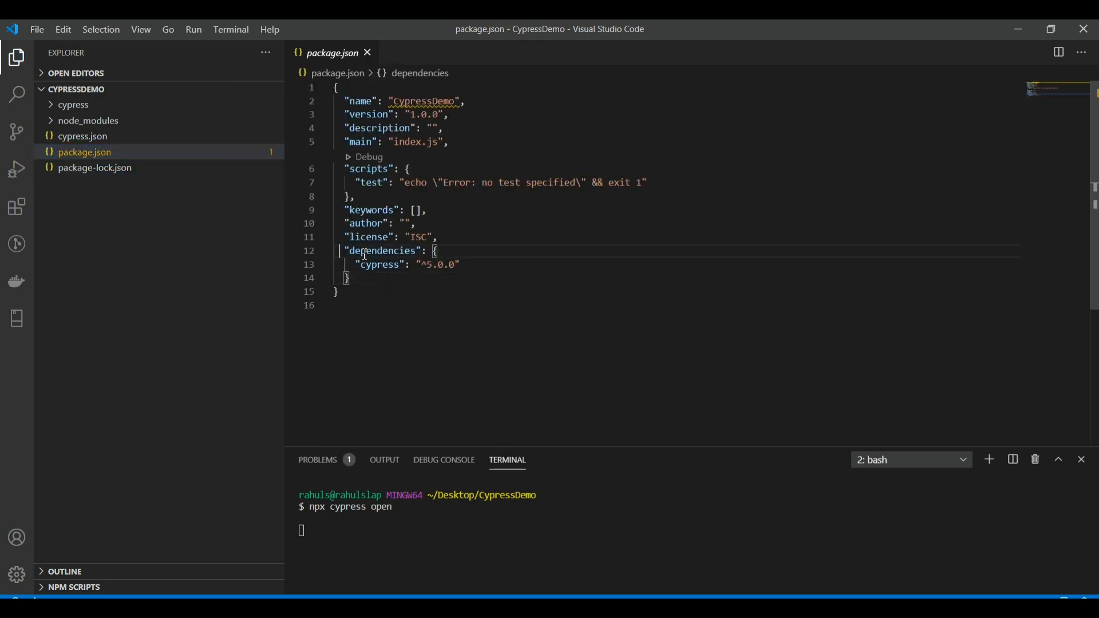
{"action": "left_click", "coordinate": [94, 167]}
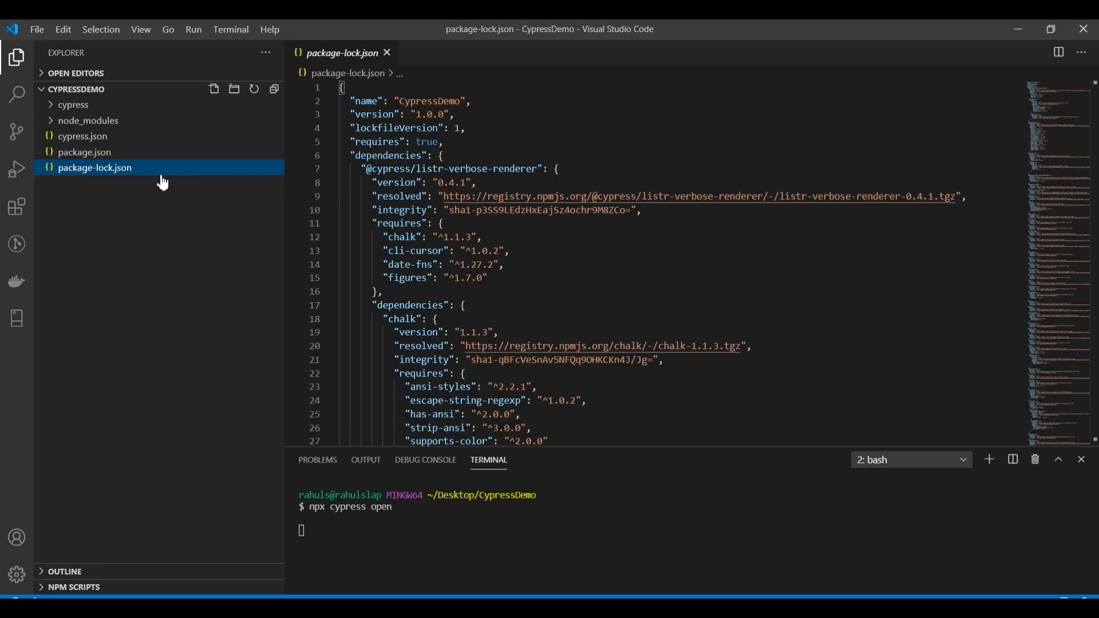
{"action": "mouse_move", "coordinate": [125, 169]}
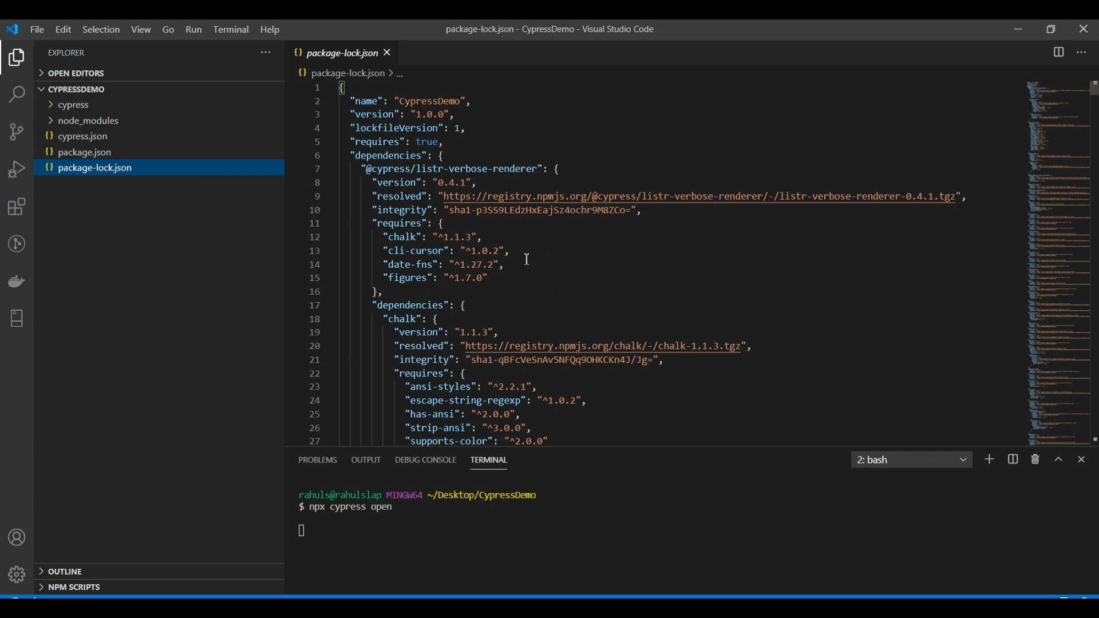
{"action": "mouse_move", "coordinate": [667, 279]}
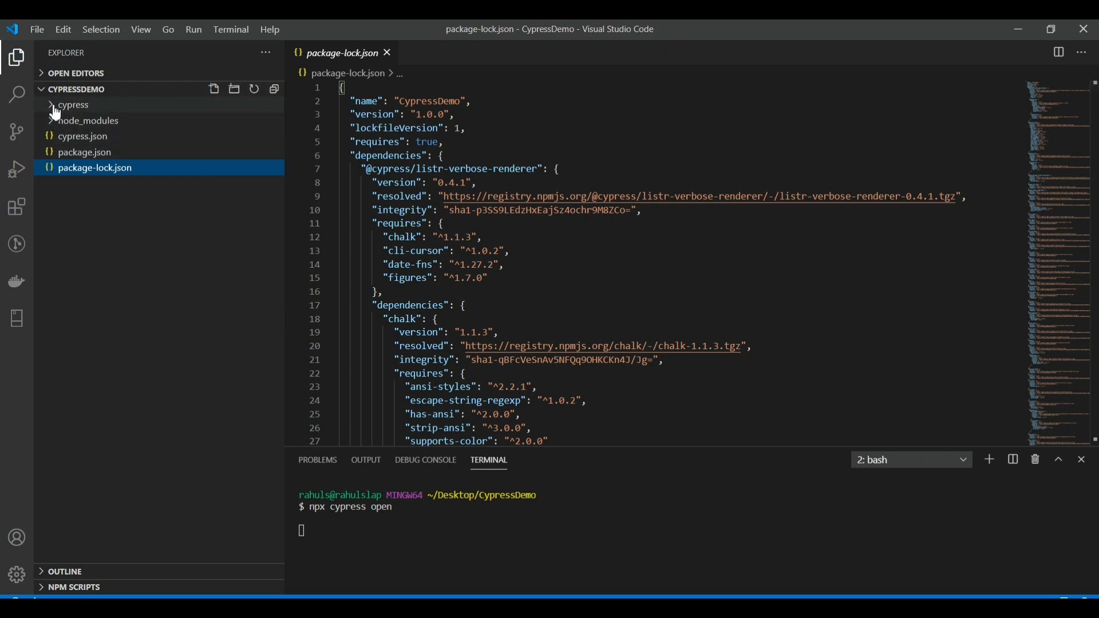
Expand the cypress folder again to list its four subfolders.
{"action": "left_click", "coordinate": [72, 104]}
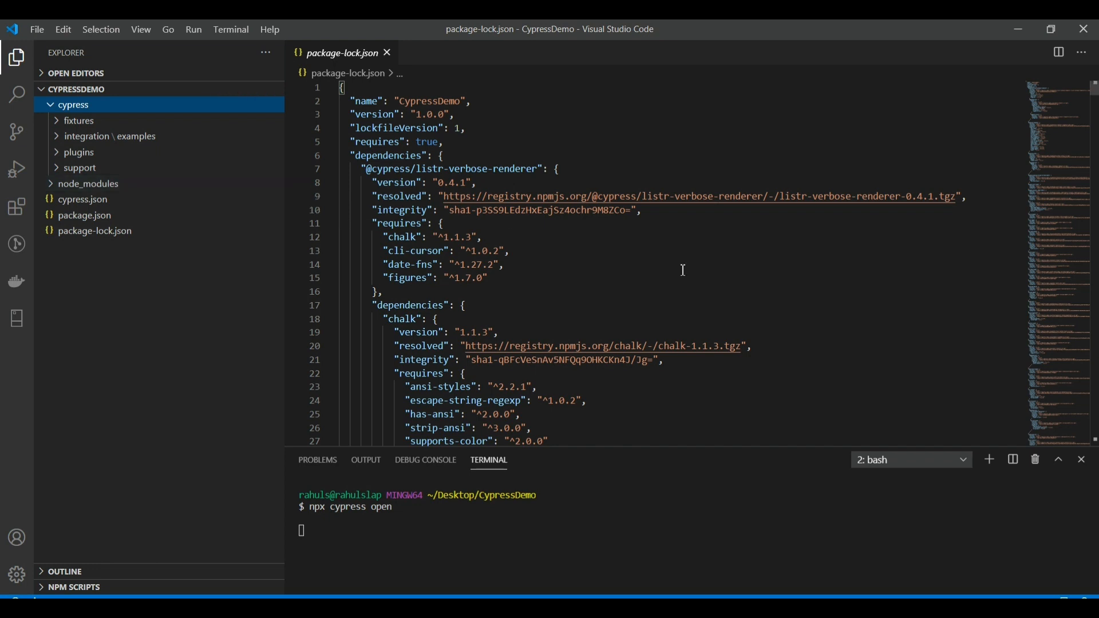
{"action": "mouse_move", "coordinate": [627, 302]}
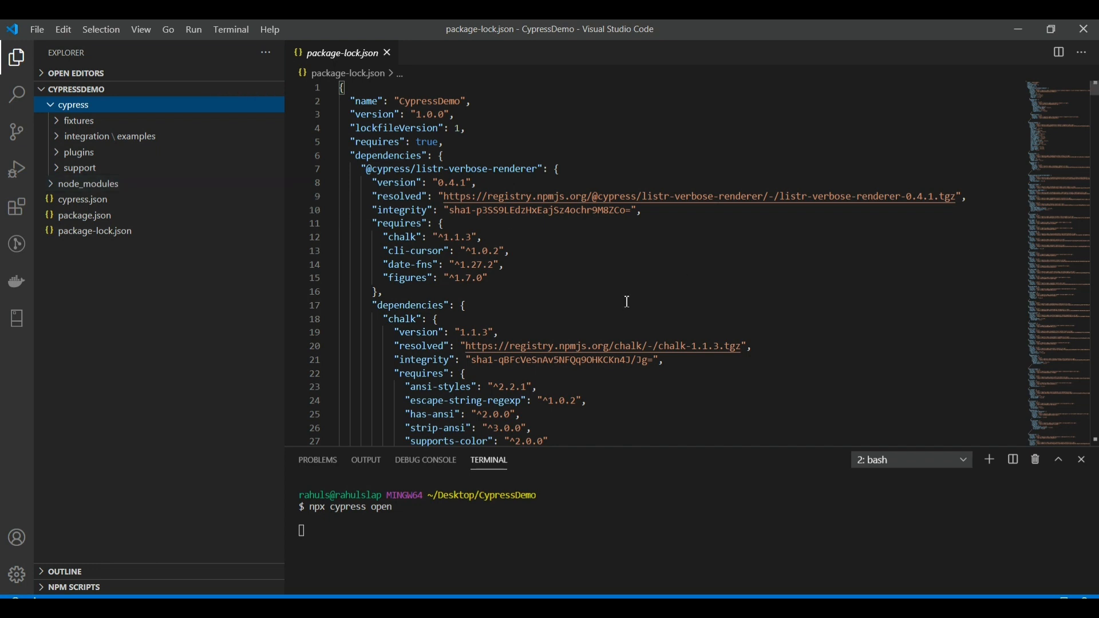